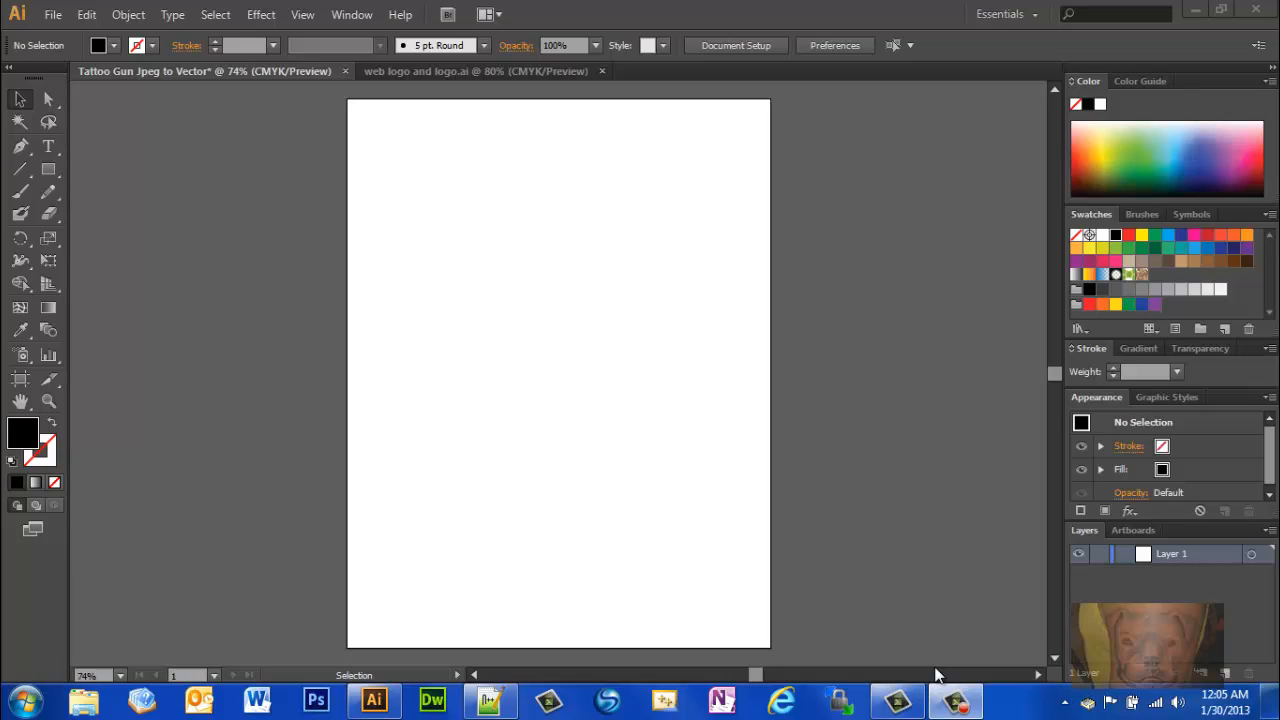
pyautogui.moveTo(922, 670)
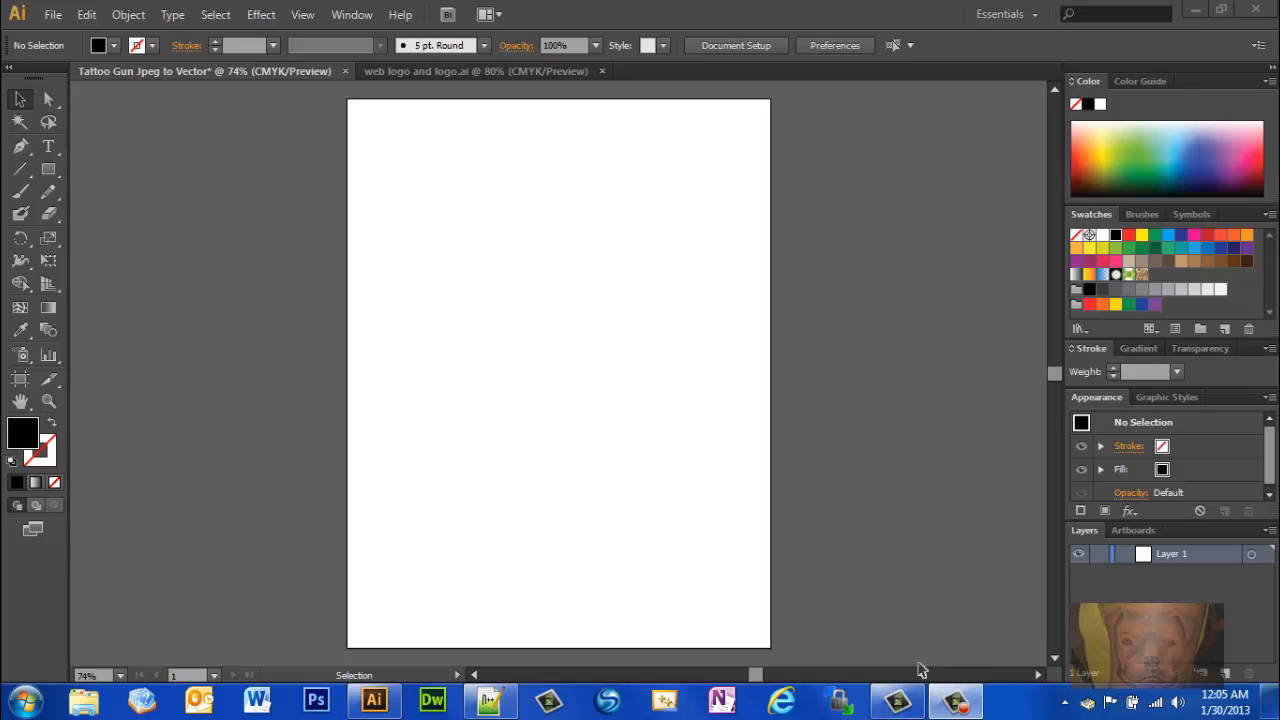
pyautogui.moveTo(645, 309)
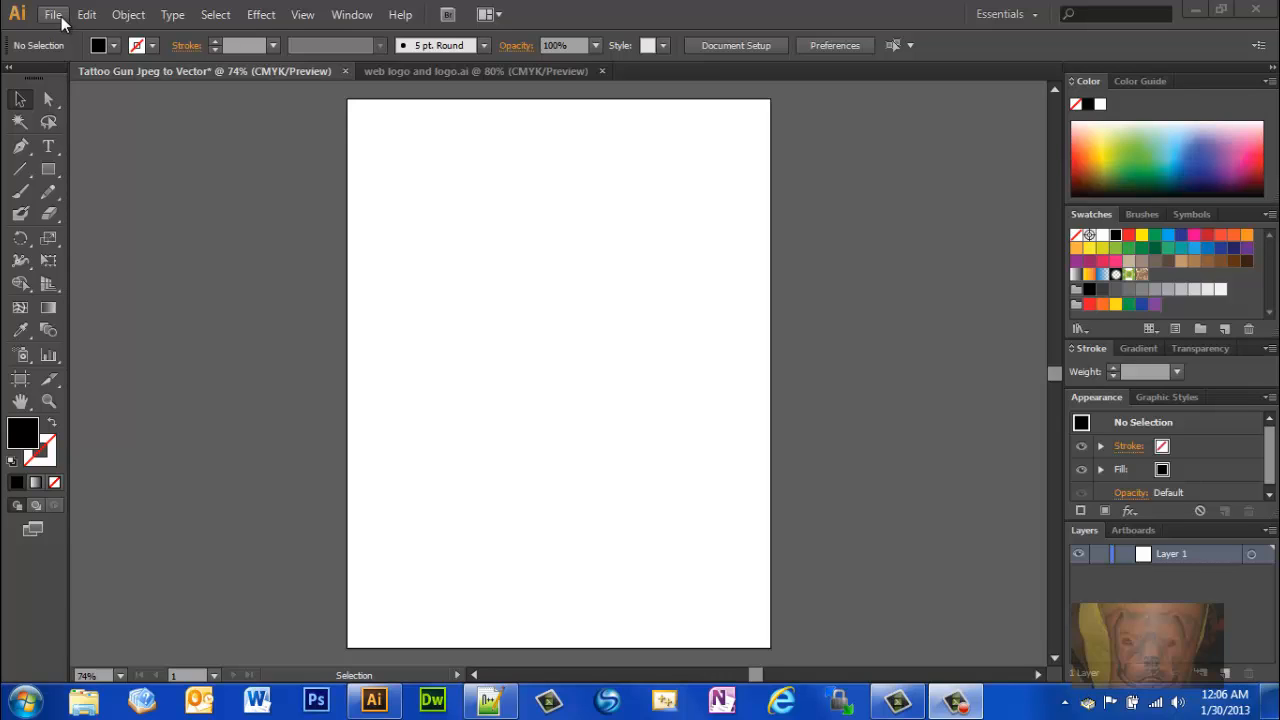
pyautogui.moveTo(364, 177)
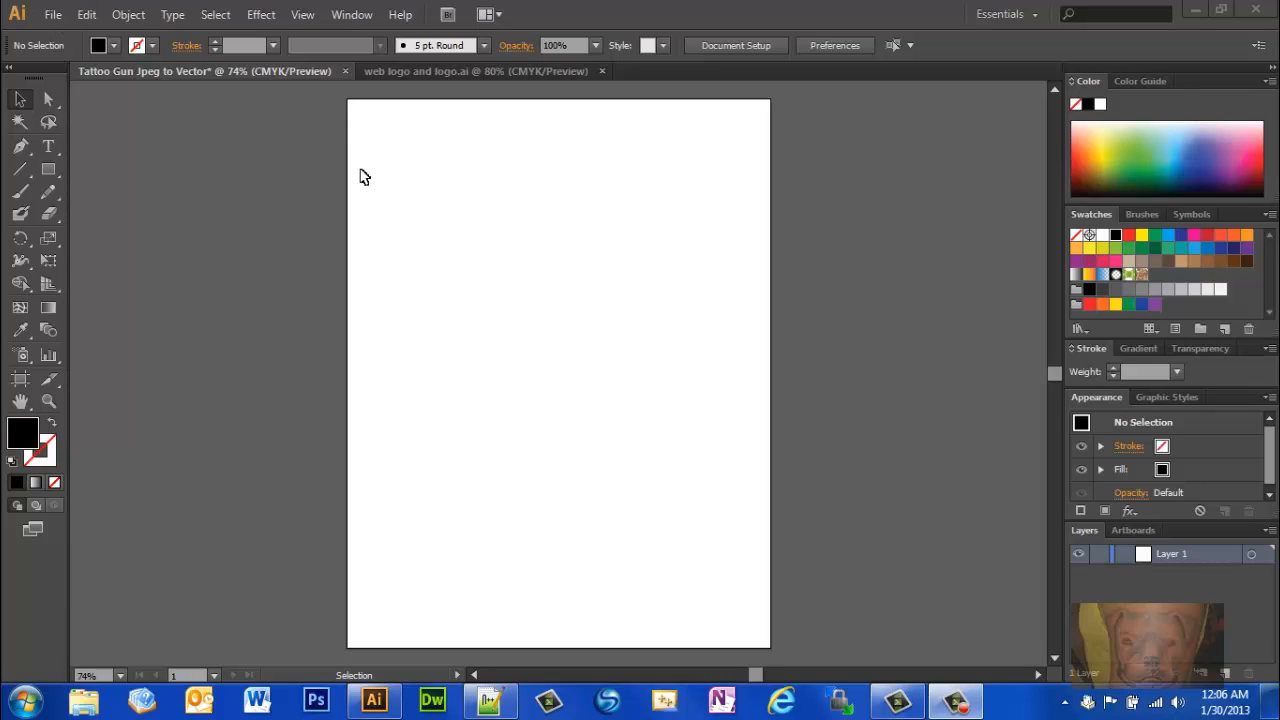
pyautogui.moveTo(407, 154)
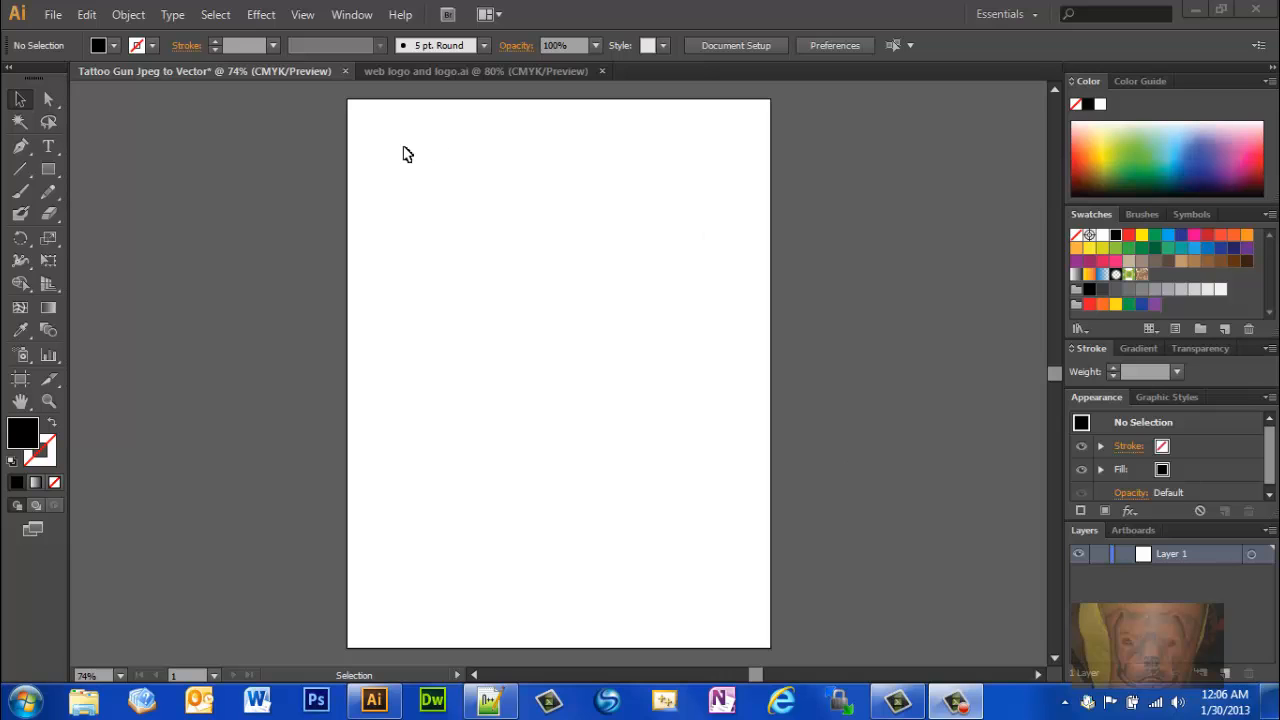
# Place the 'cropped 2nd scan' tattoo gun image on the page, dismissing the Move dialog
pyautogui.click(52, 14)
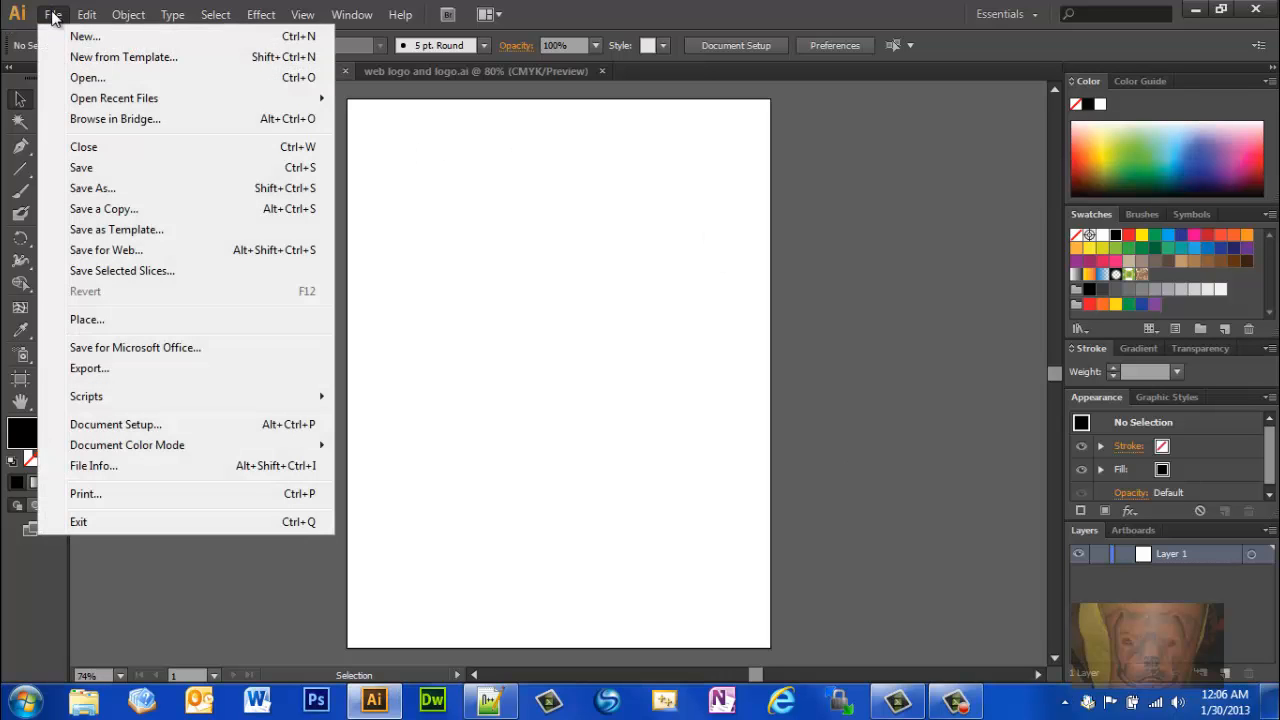
pyautogui.click(87, 319)
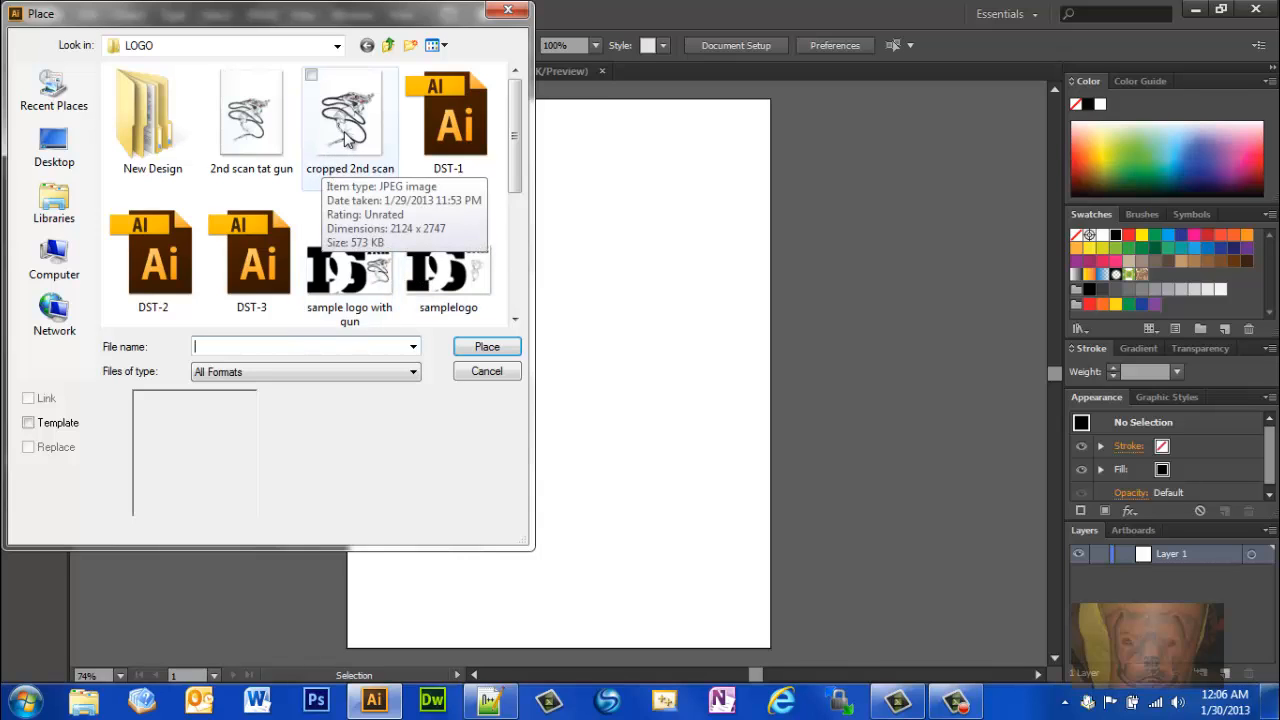
pyautogui.click(487, 346)
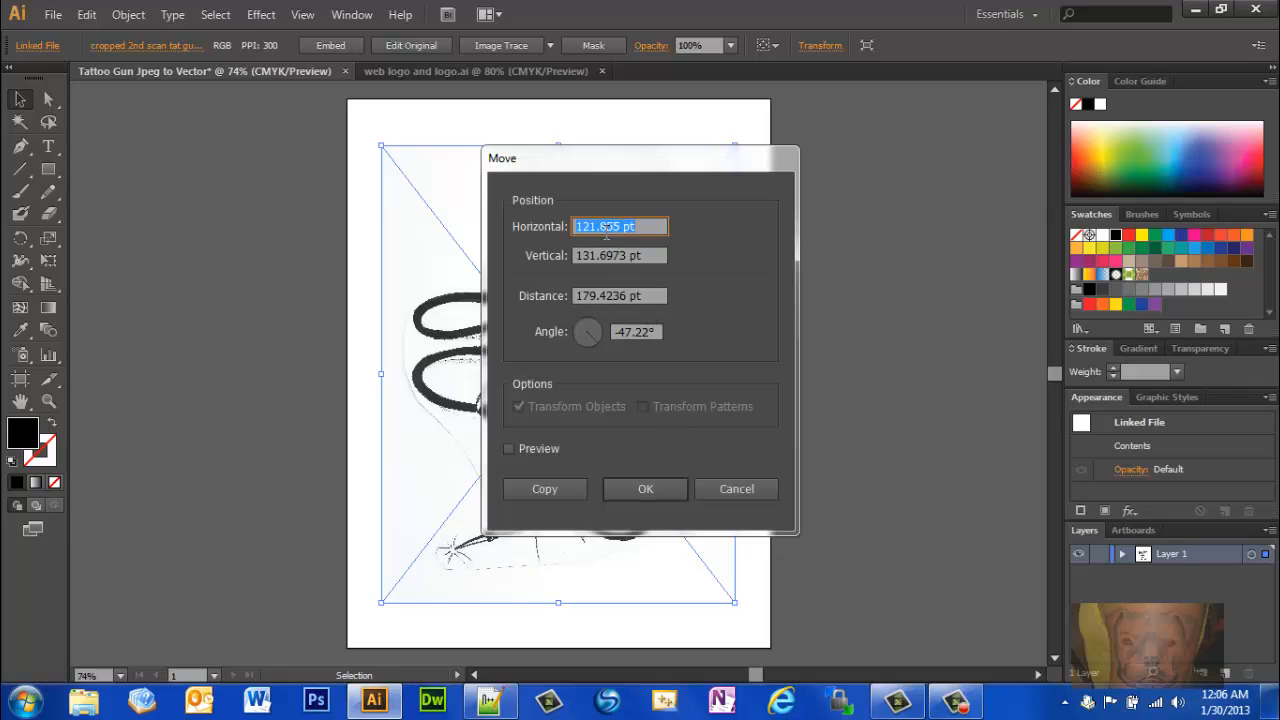
pyautogui.write('121.855')
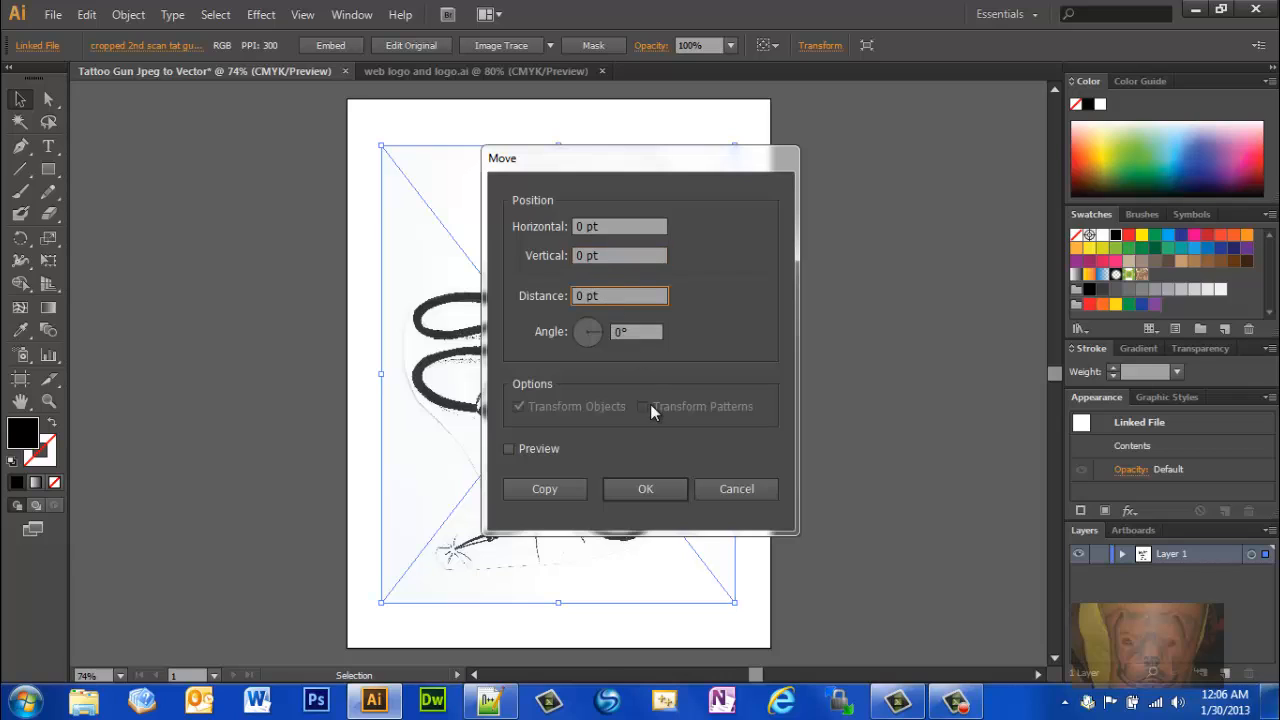
pyautogui.click(645, 489)
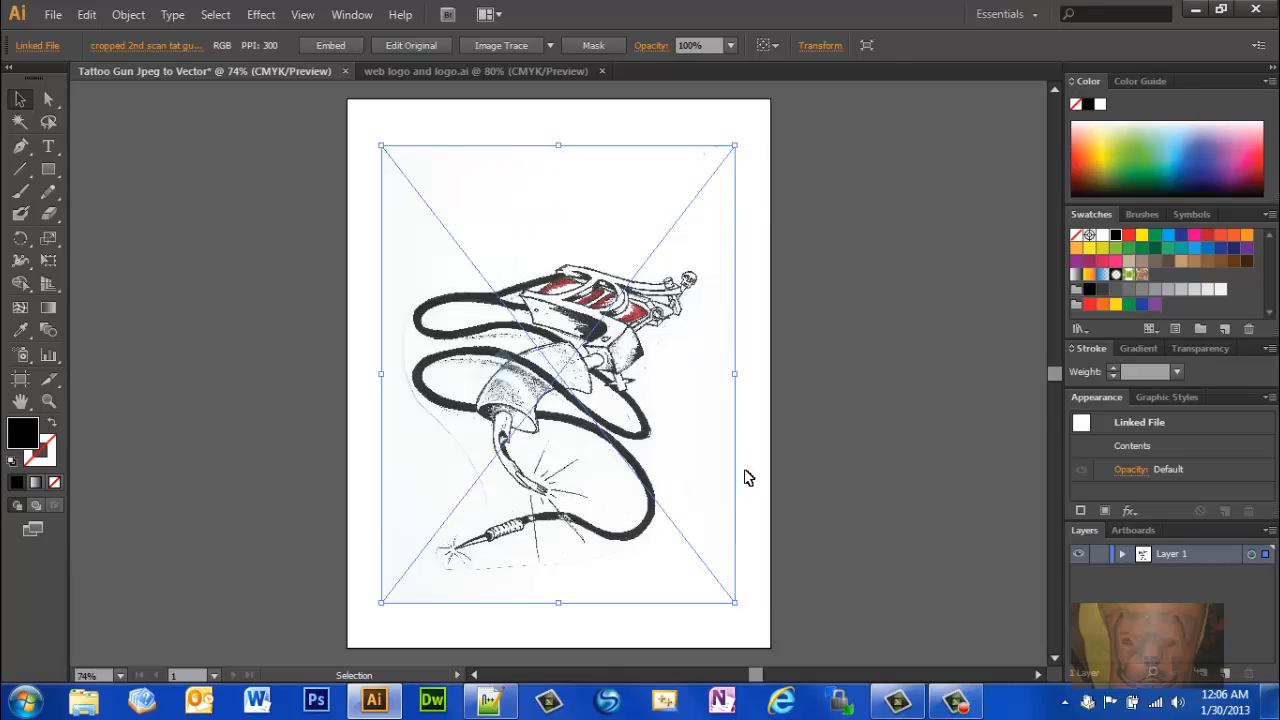
pyautogui.click(930, 580)
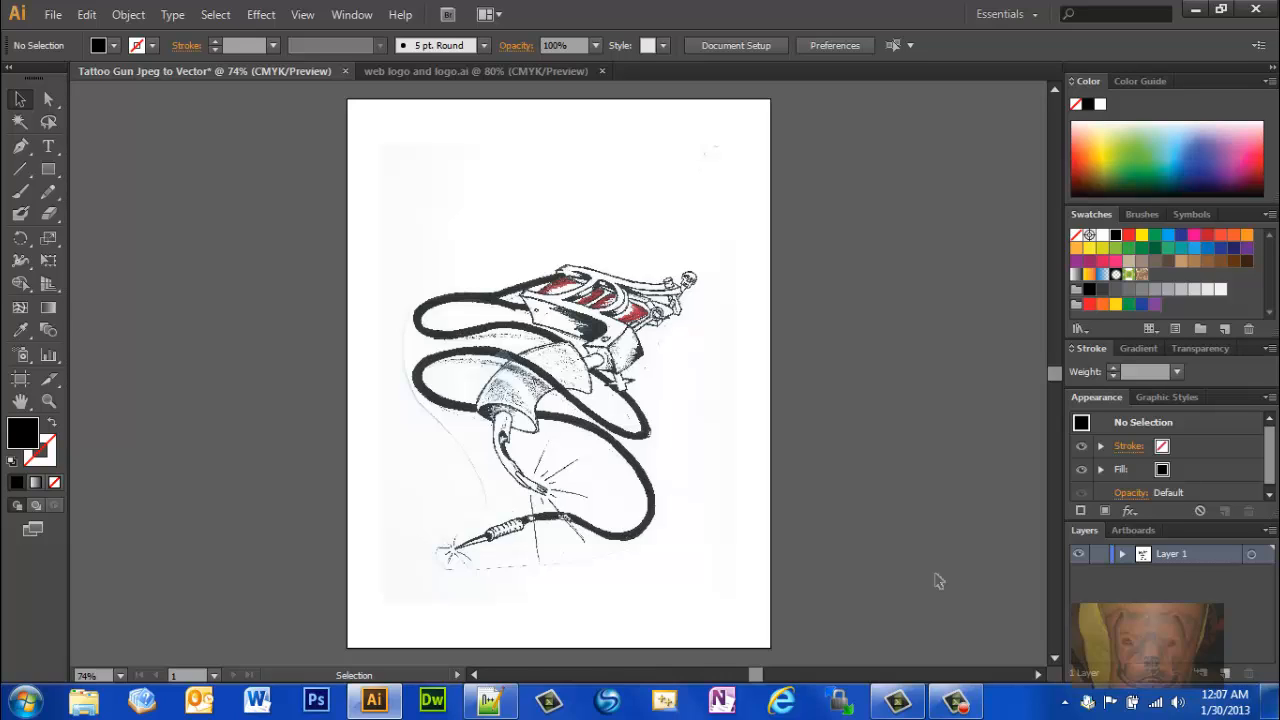
pyautogui.moveTo(924, 576)
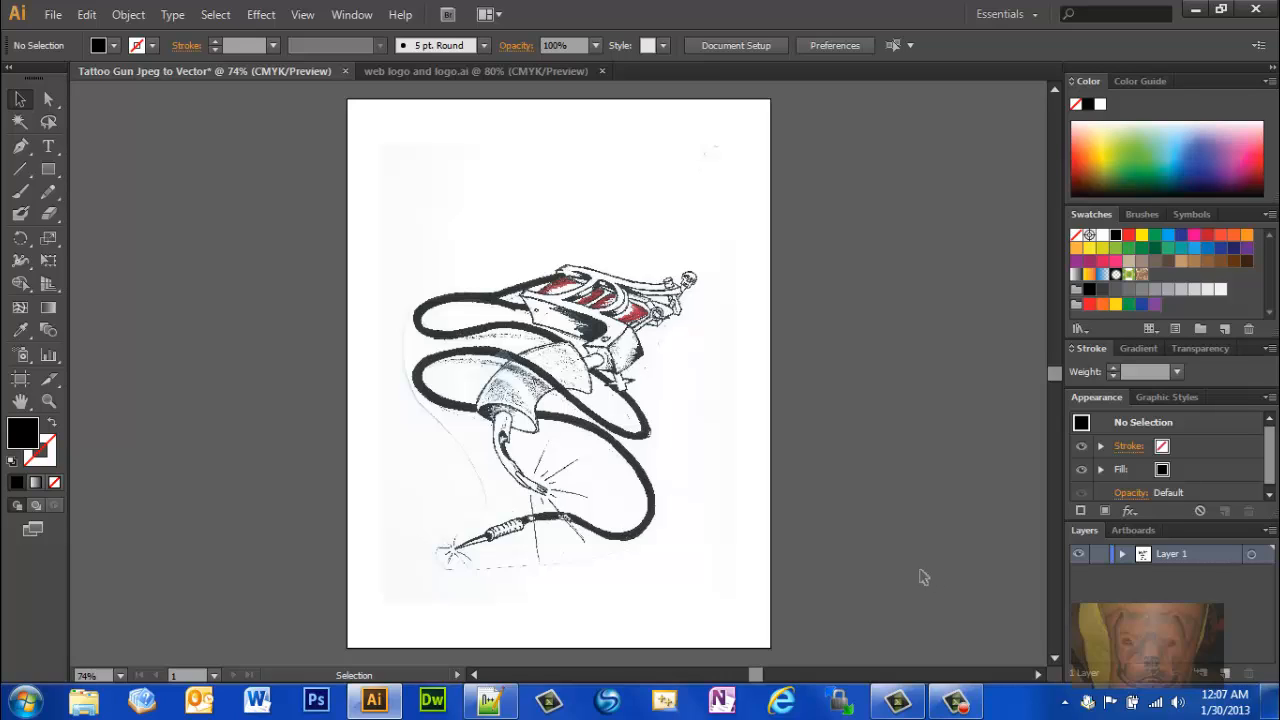
pyautogui.moveTo(583, 458)
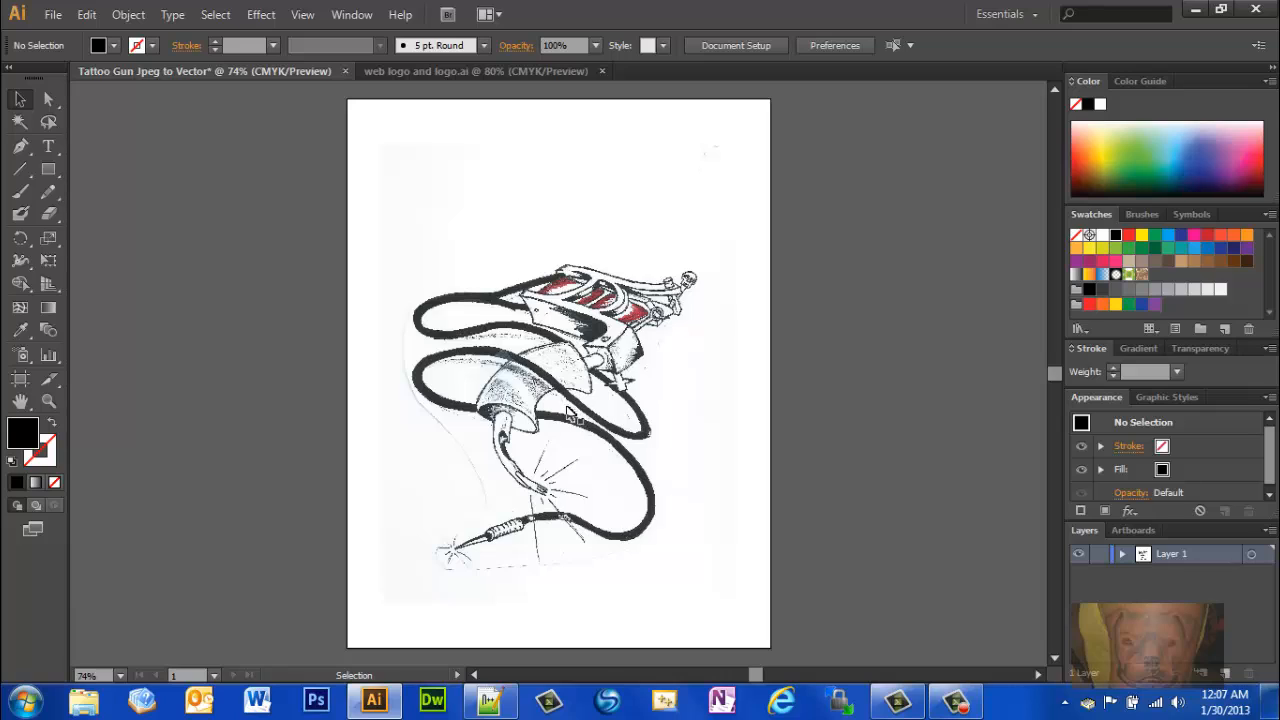
pyautogui.moveTo(572, 382)
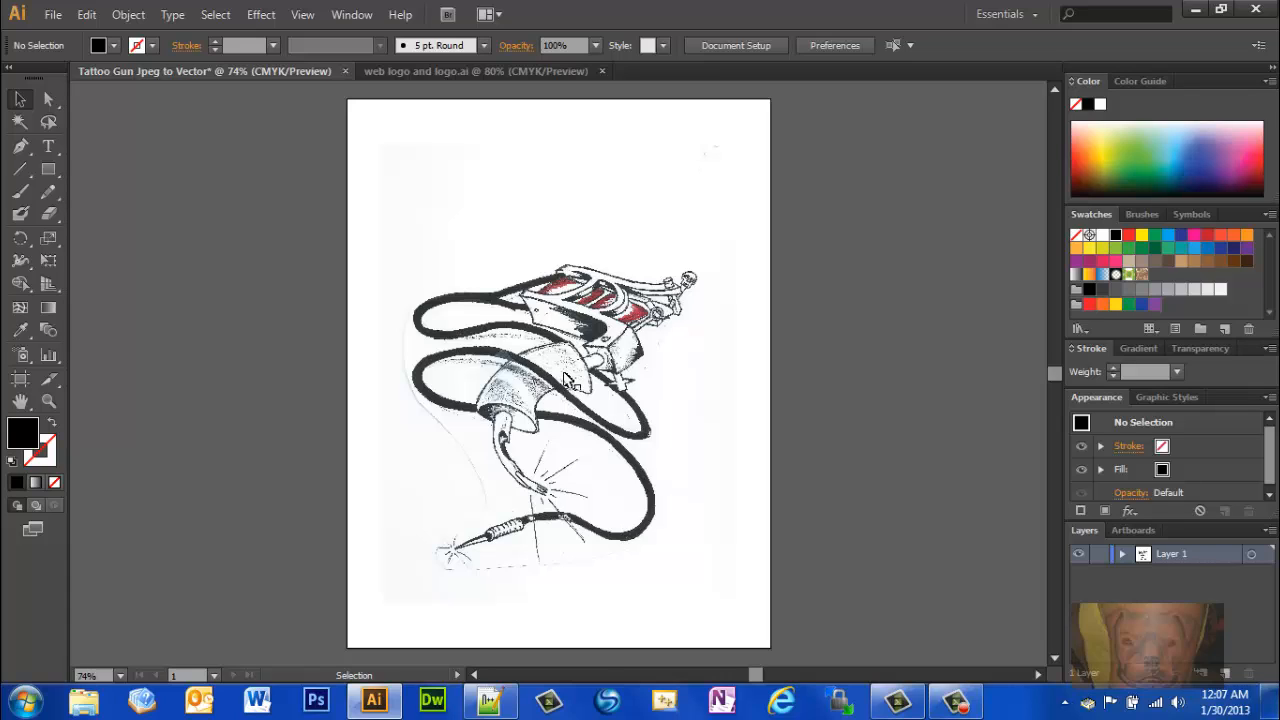
# Select the placed tattoo gun scan with the Selection tool
pyautogui.click(558, 375)
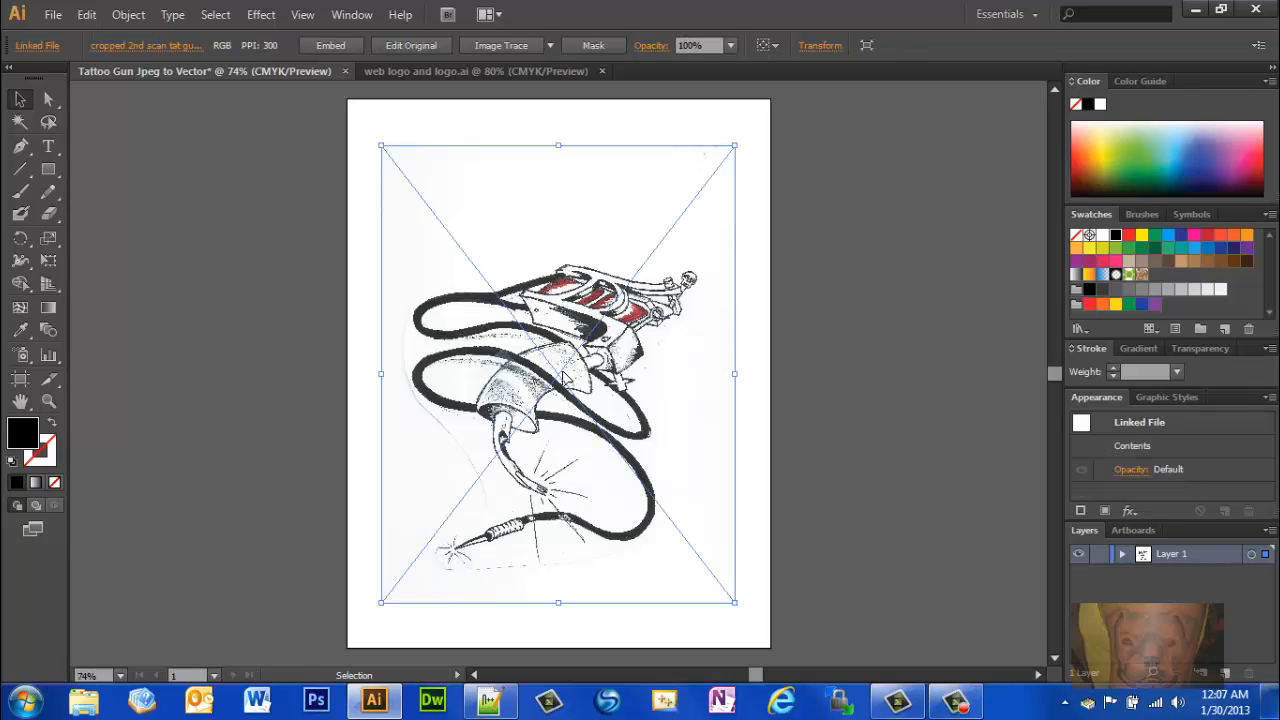
pyautogui.moveTo(750, 380)
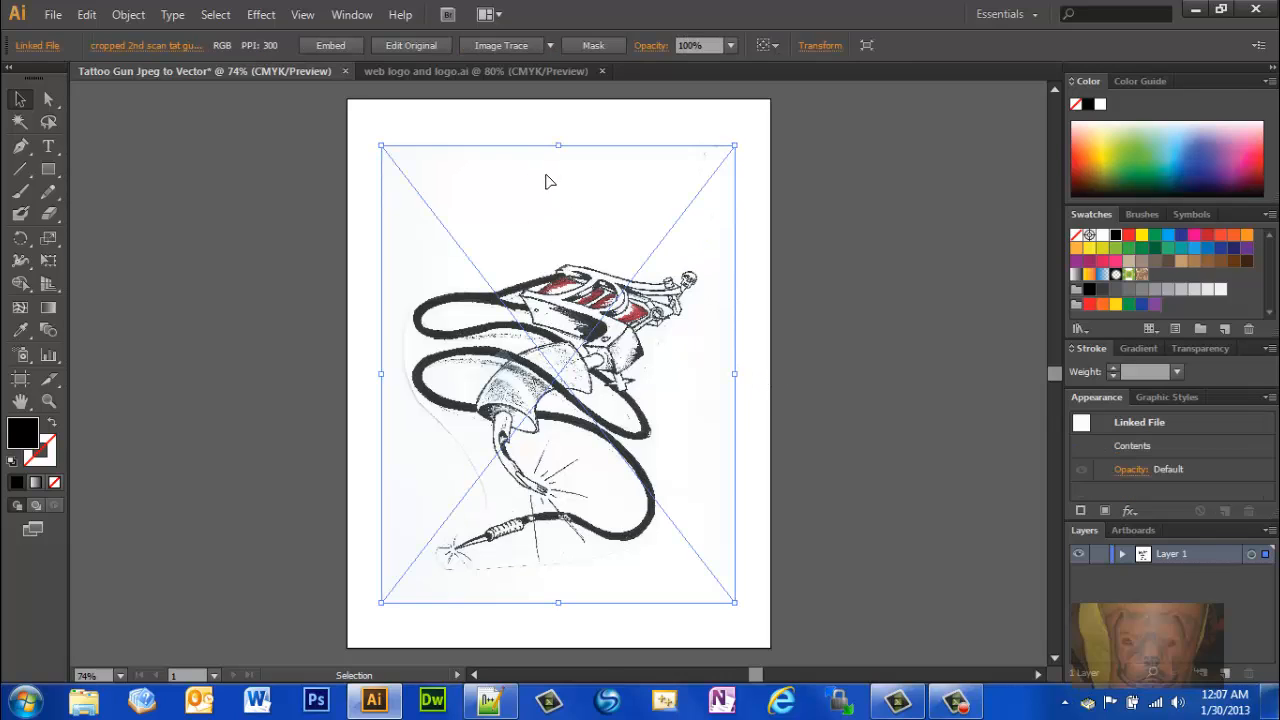
pyautogui.moveTo(708, 560)
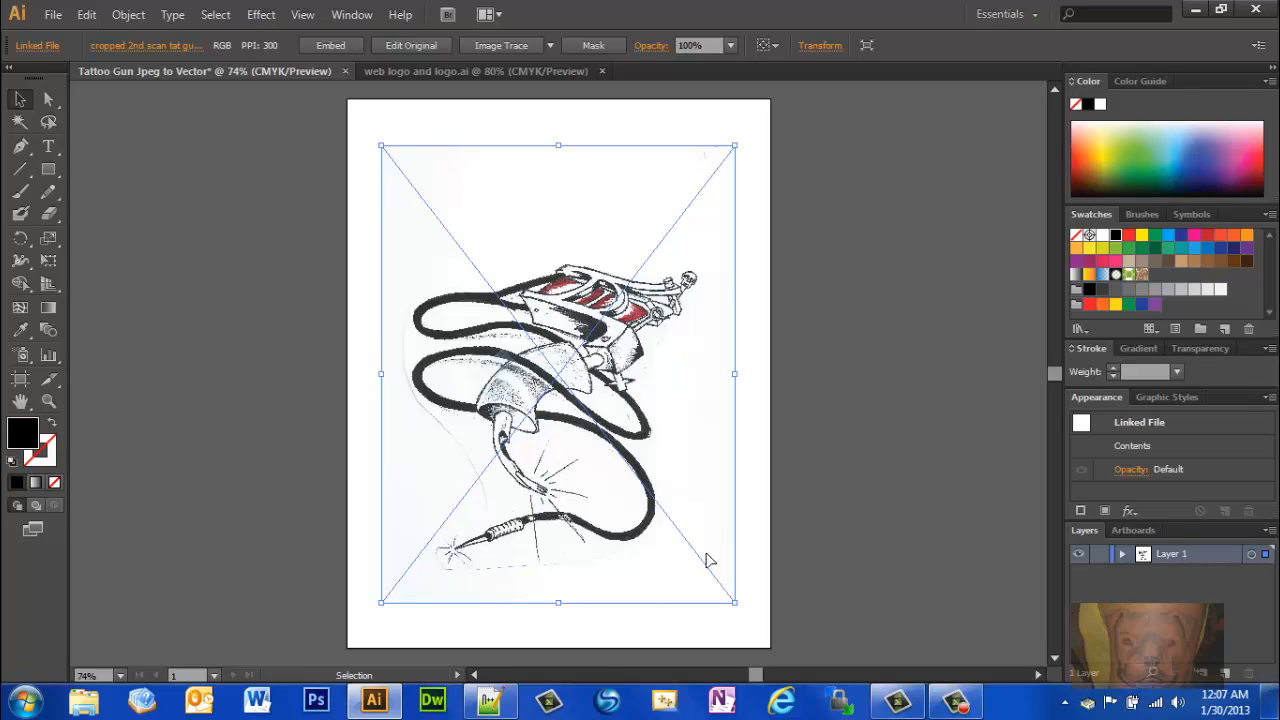
pyautogui.moveTo(570, 370)
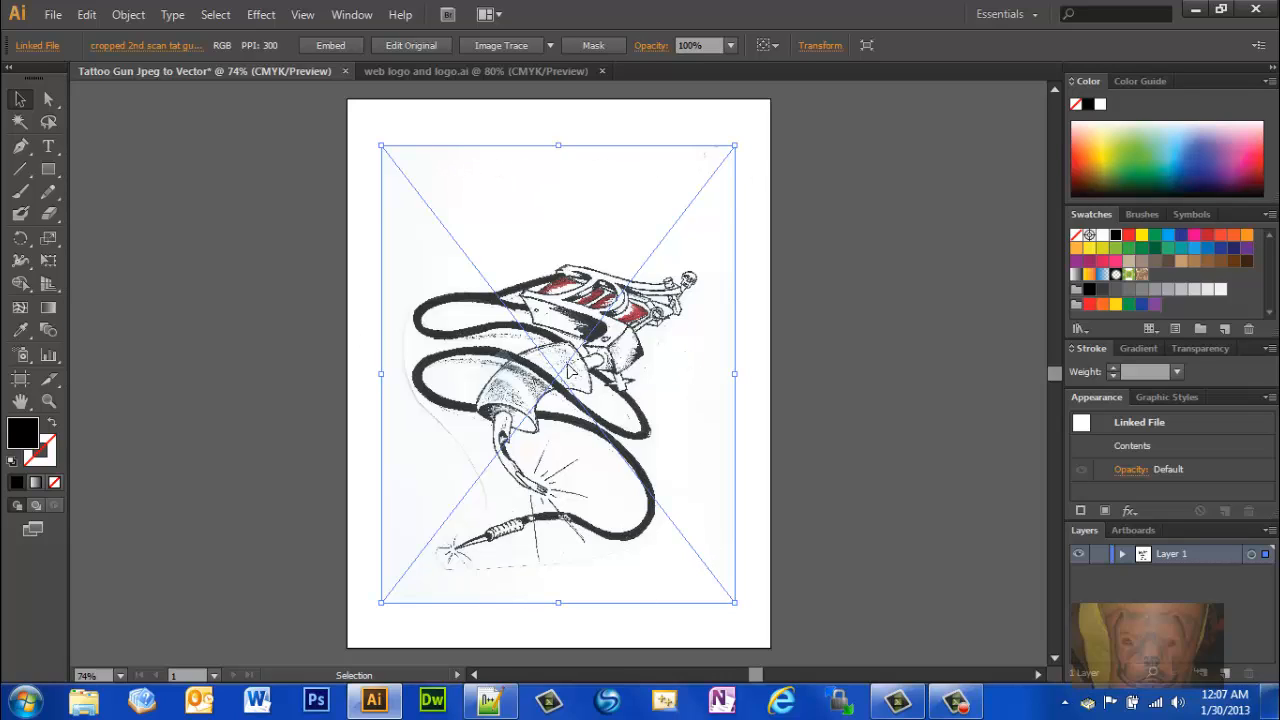
pyautogui.moveTo(568, 378)
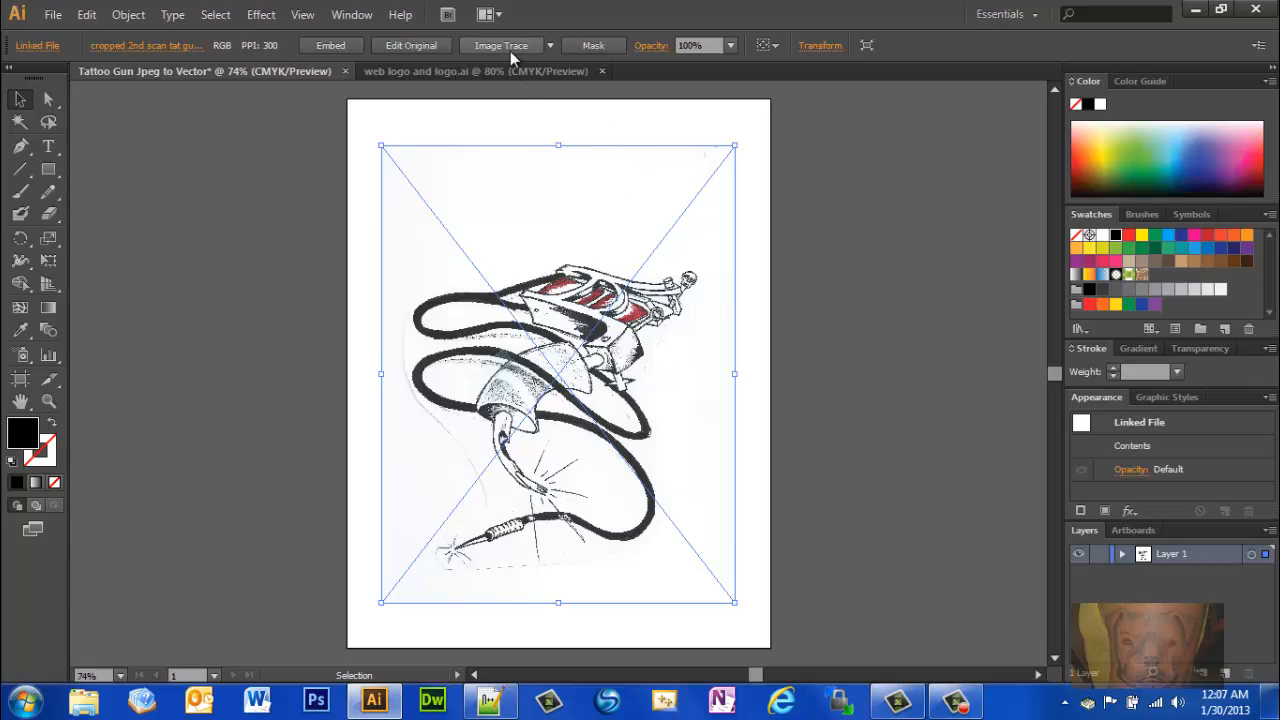
pyautogui.moveTo(501, 45)
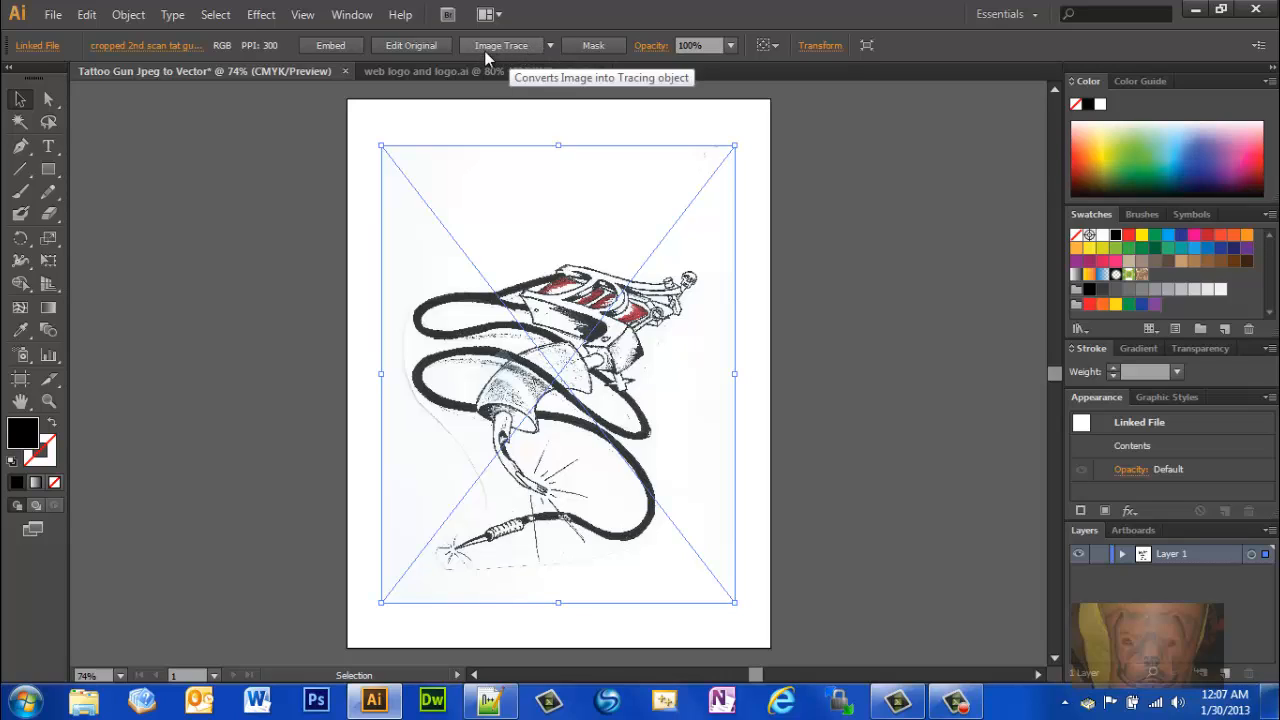
pyautogui.moveTo(550, 46)
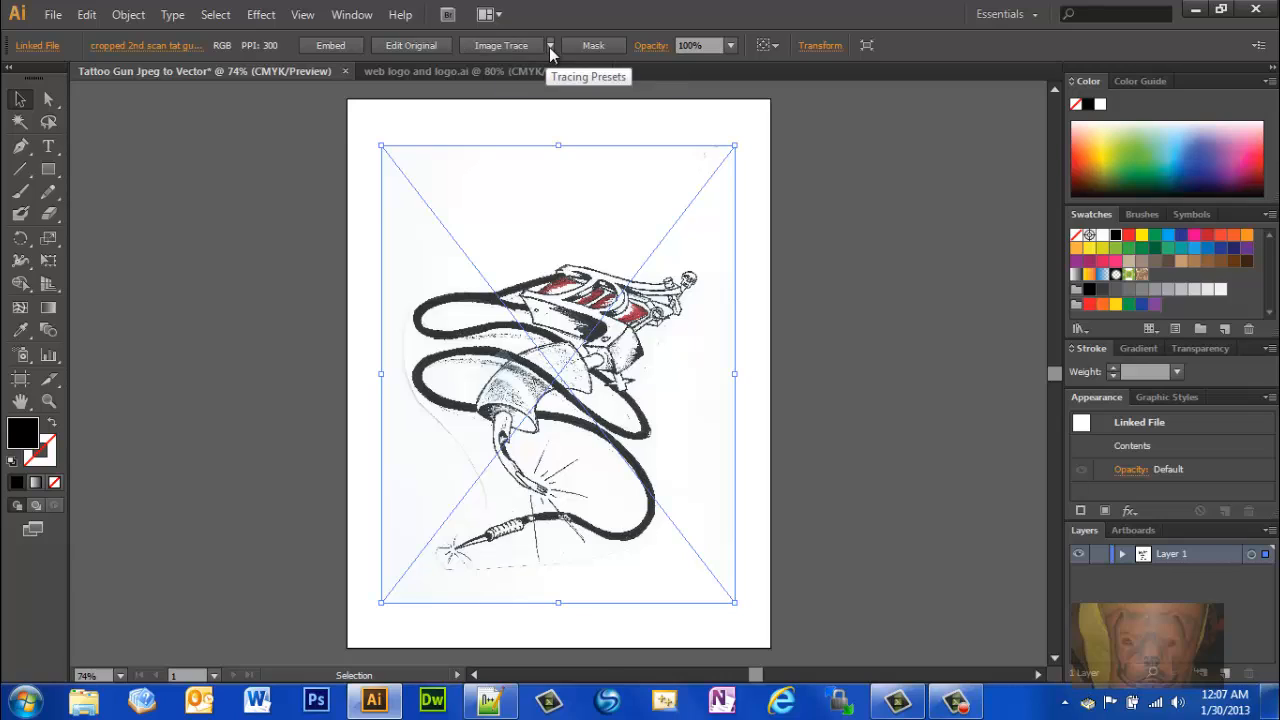
# Trace the selected scan using a preset from the Image Trace dropdown
pyautogui.click(550, 45)
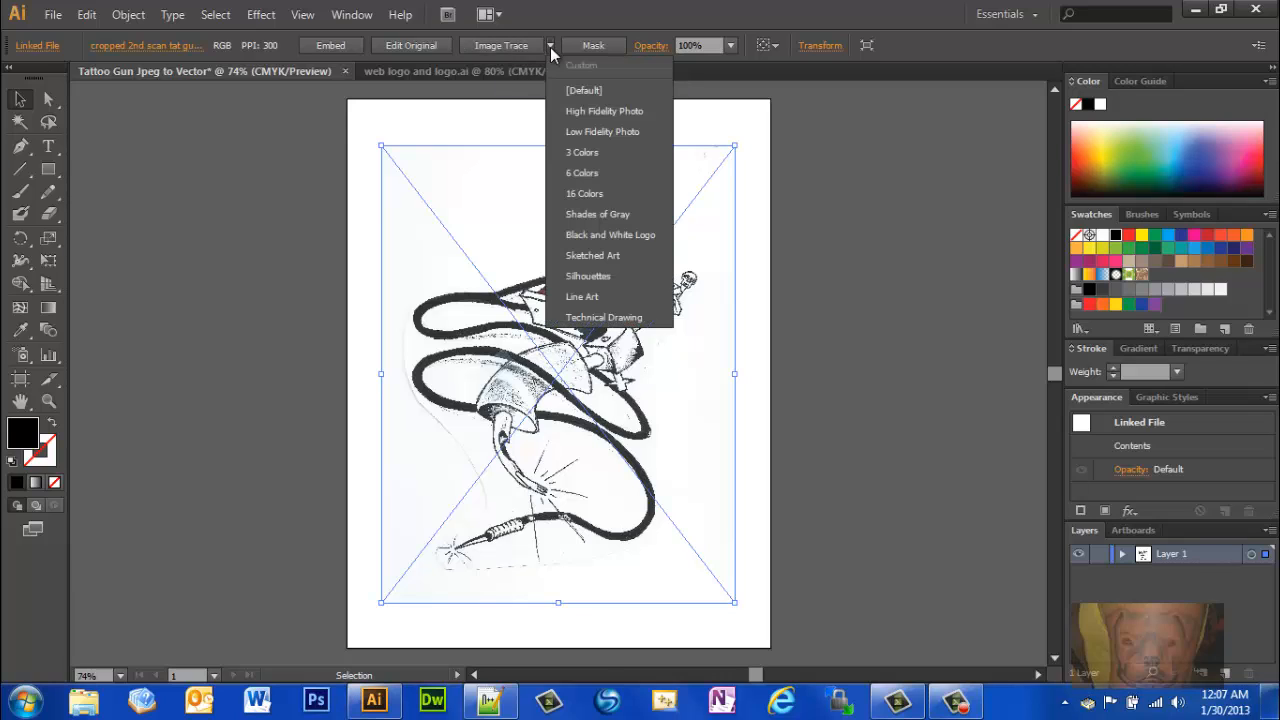
pyautogui.moveTo(595, 276)
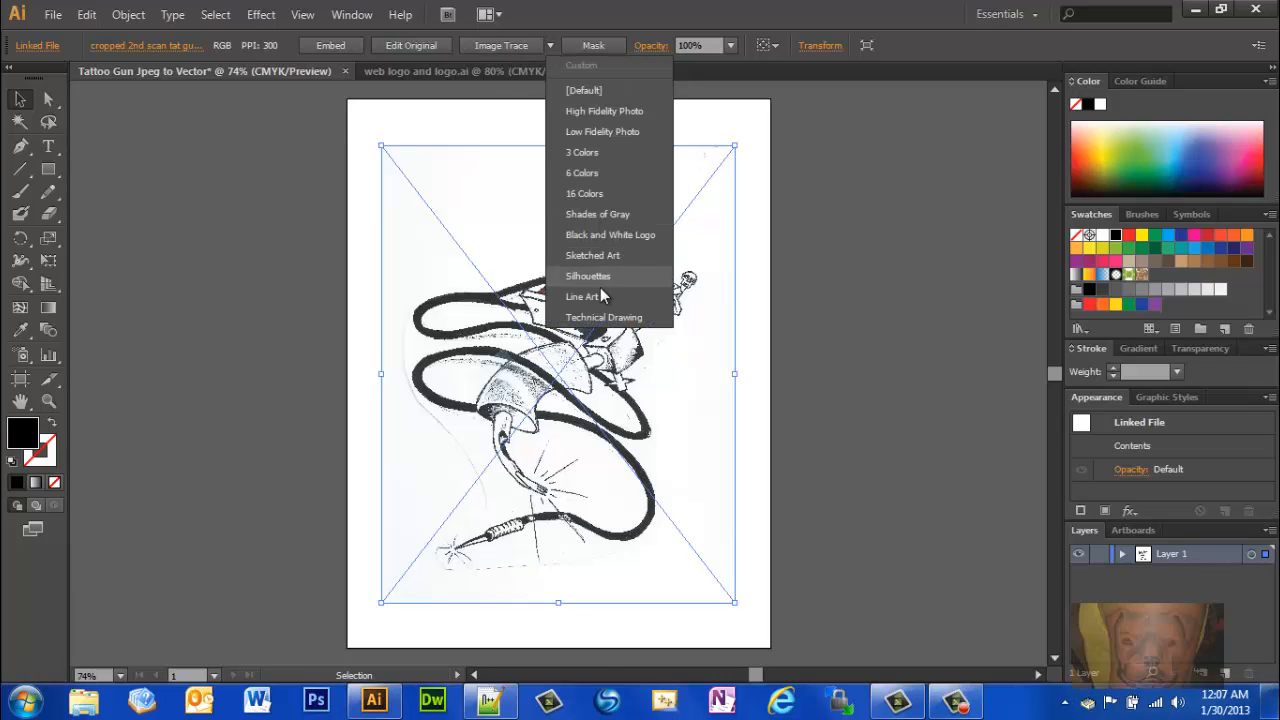
pyautogui.moveTo(597, 317)
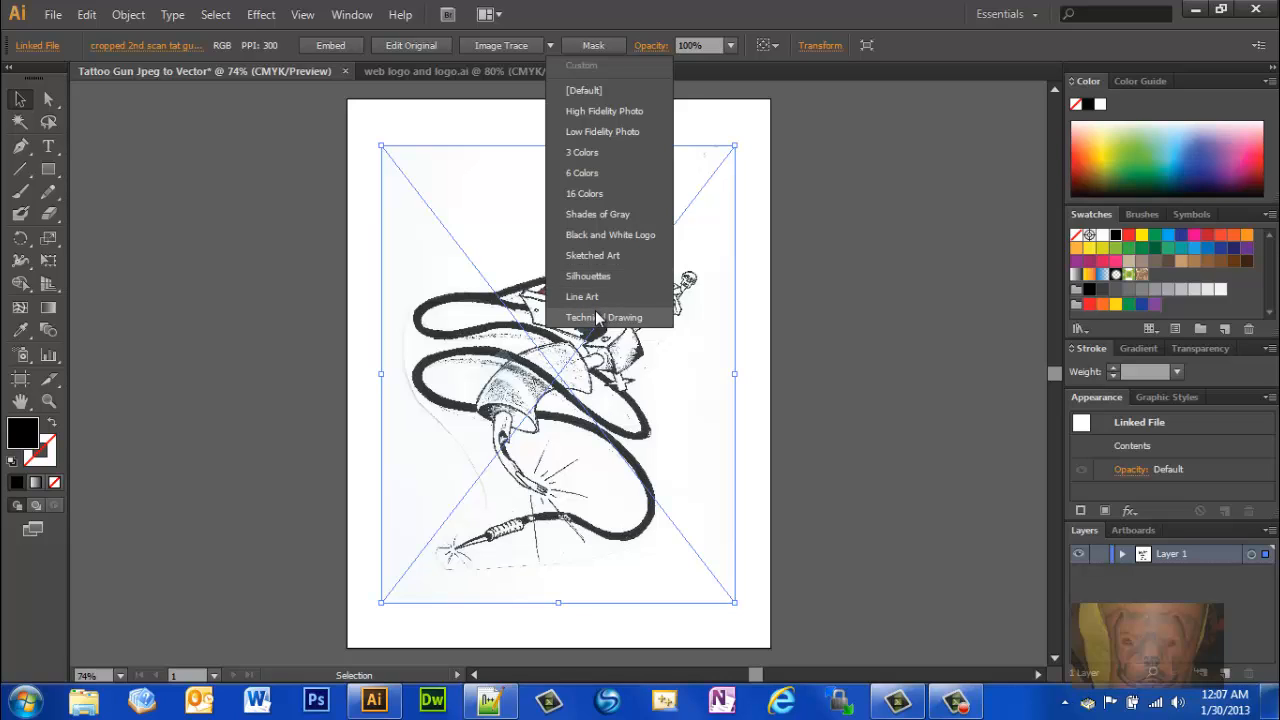
pyautogui.moveTo(590, 305)
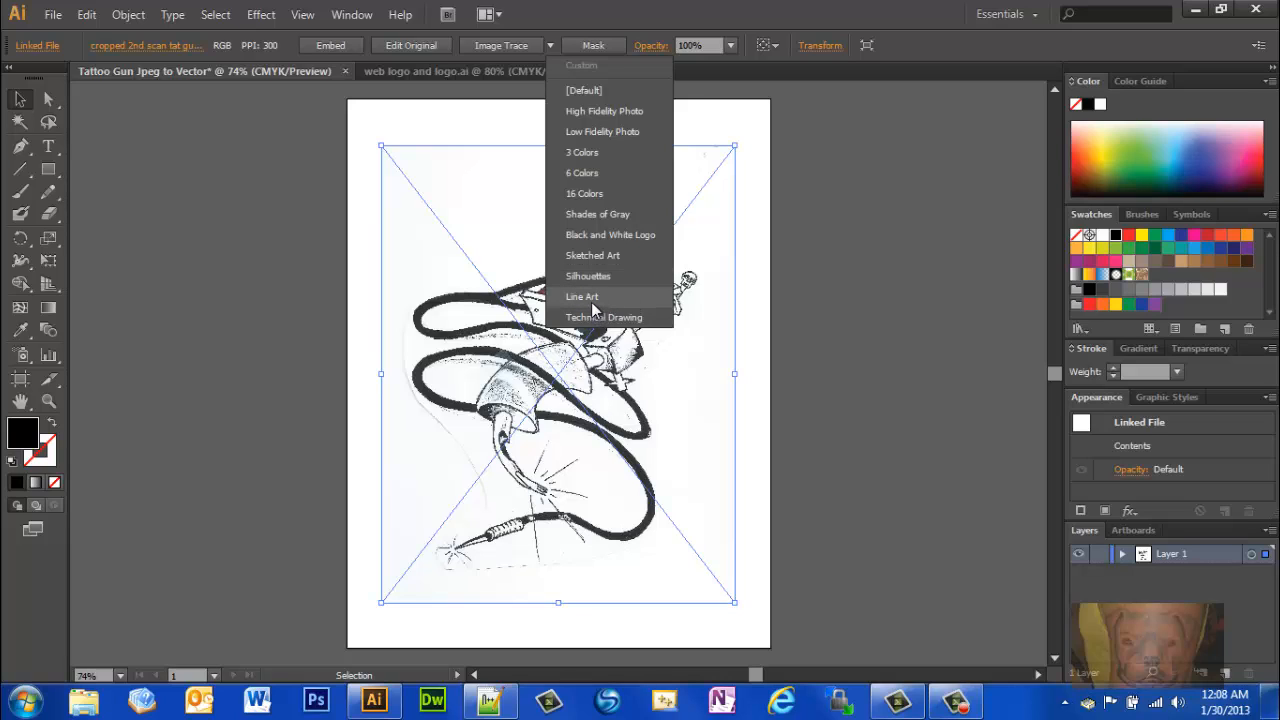
pyautogui.moveTo(595, 276)
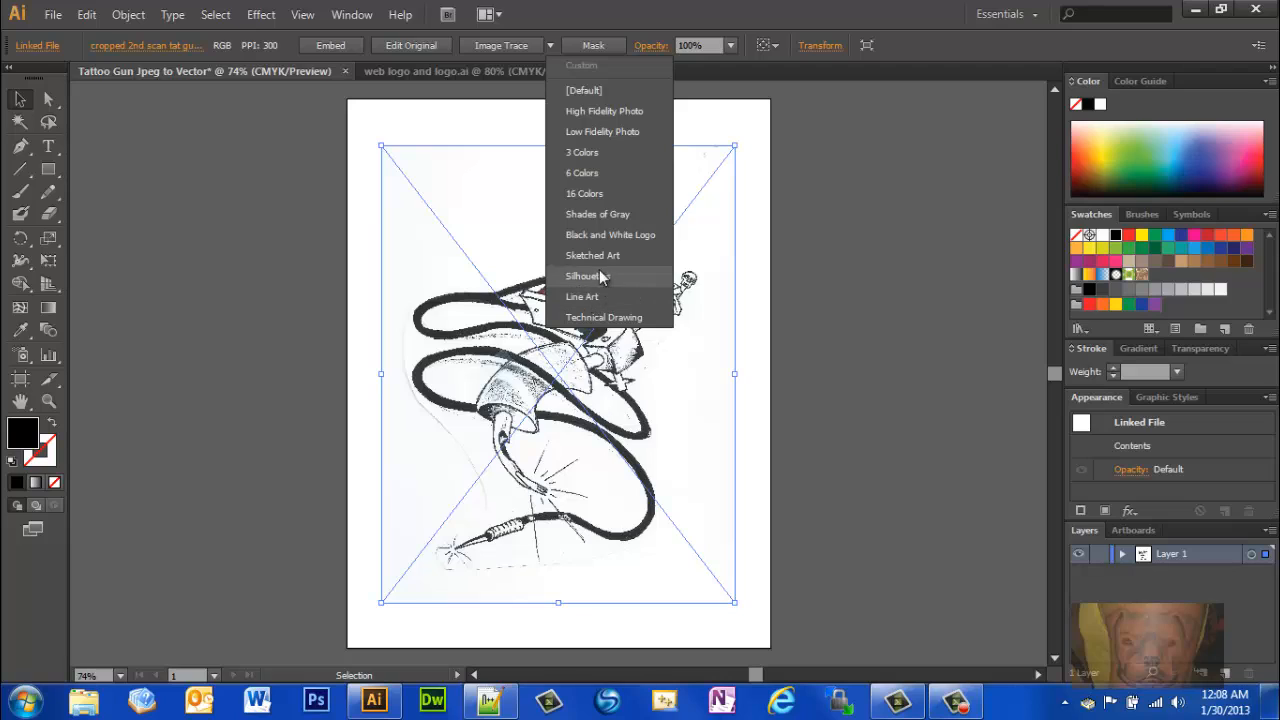
pyautogui.moveTo(611, 240)
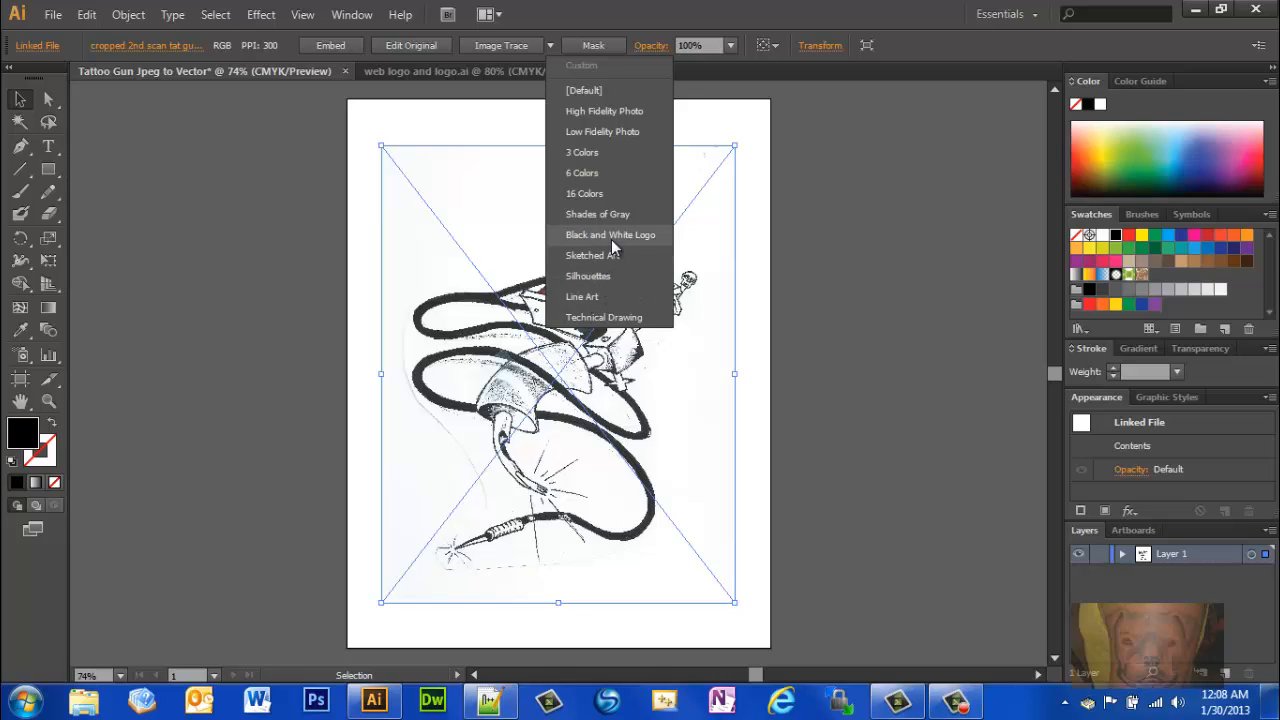
pyautogui.moveTo(597, 214)
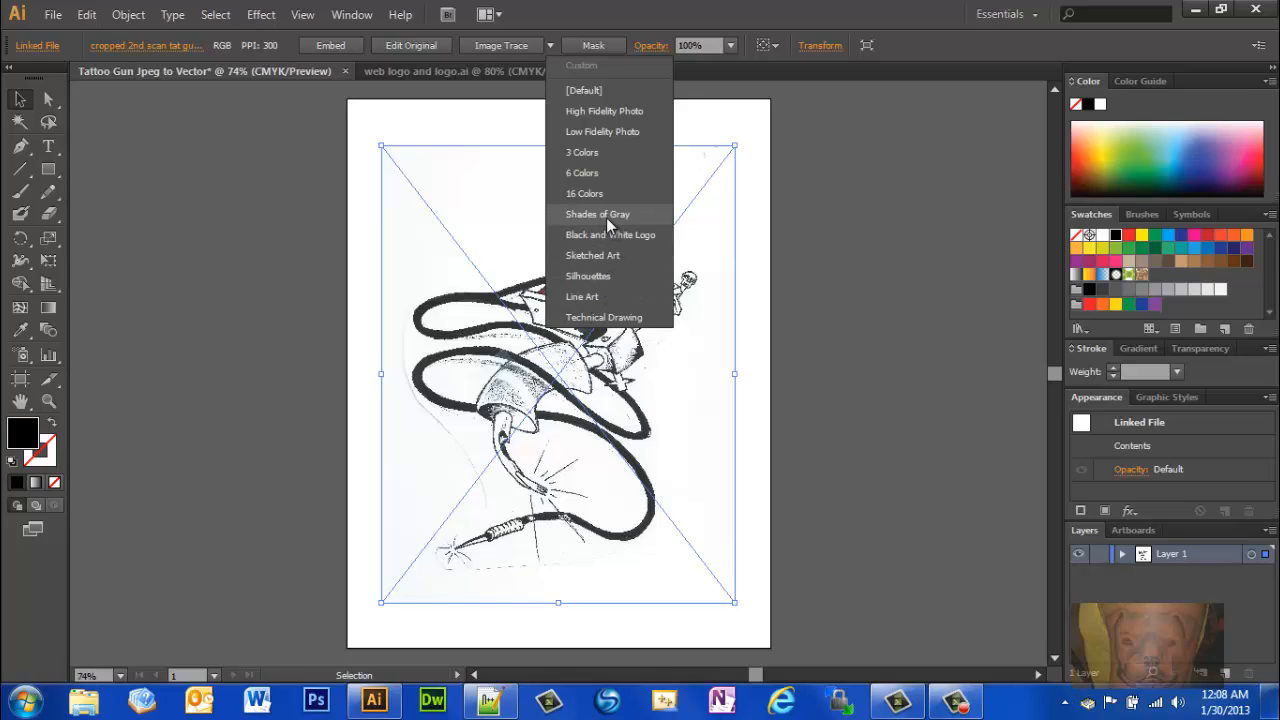
pyautogui.moveTo(590, 173)
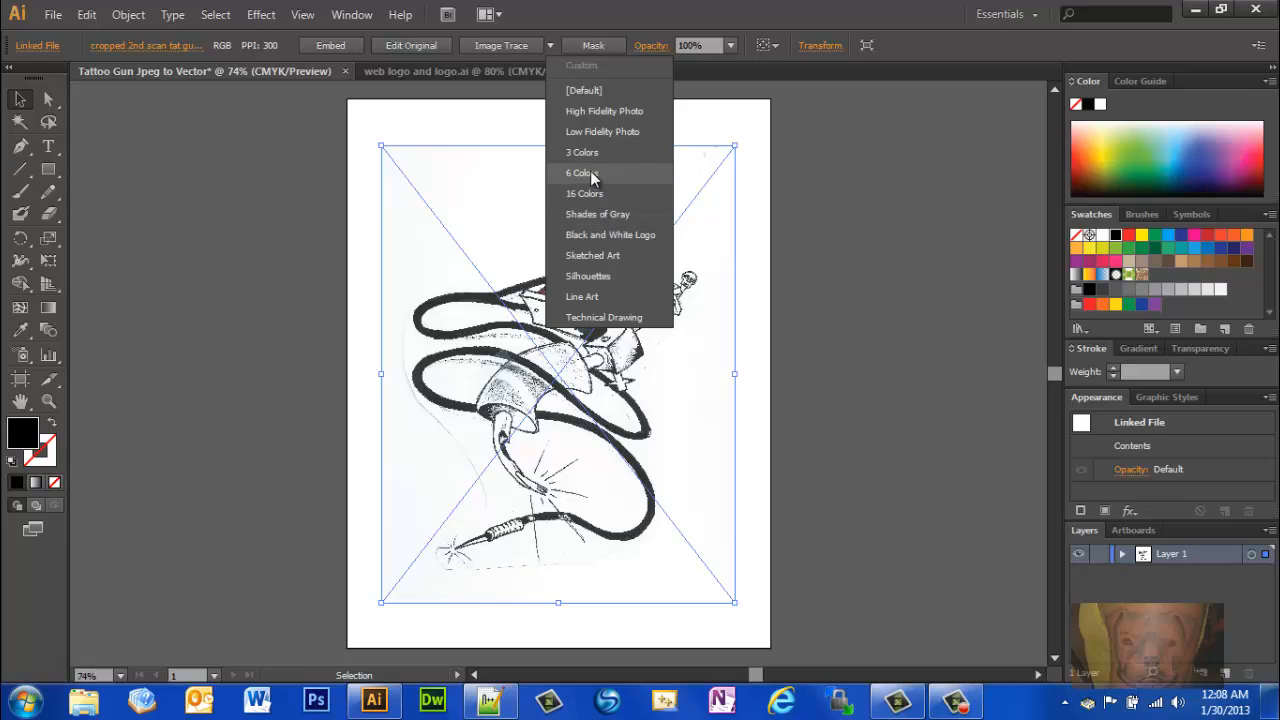
pyautogui.moveTo(595, 118)
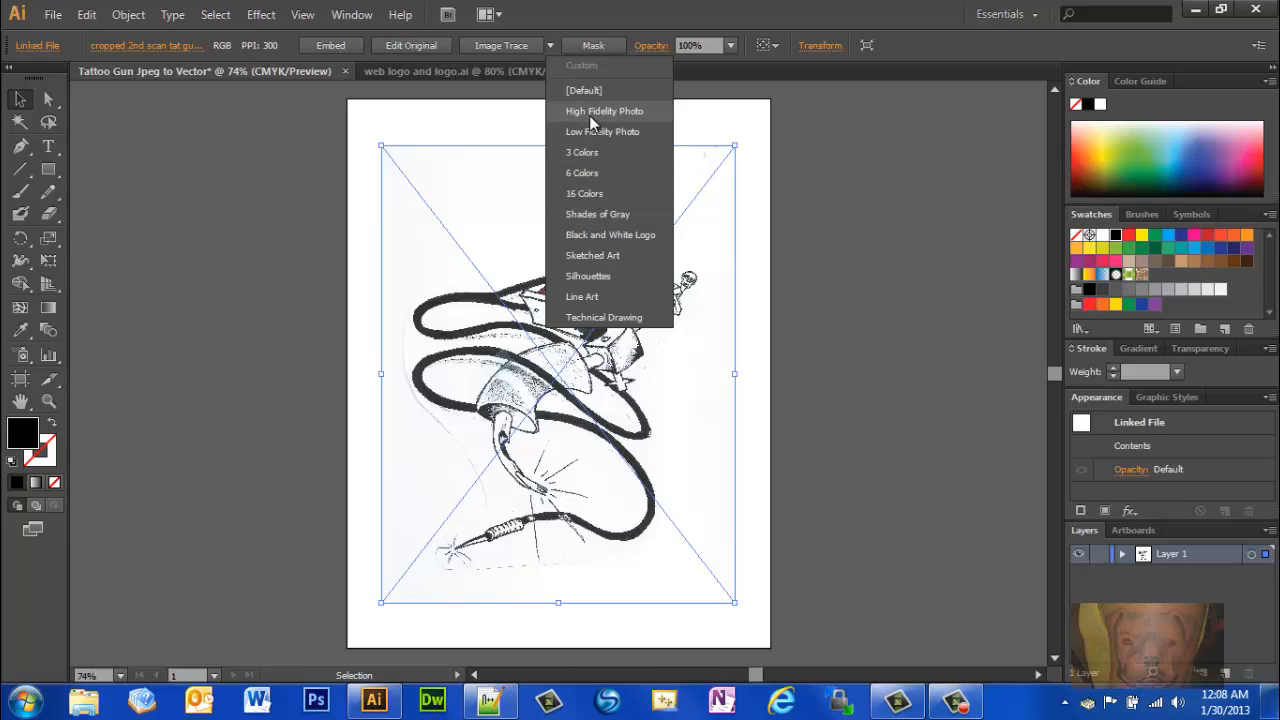
pyautogui.moveTo(595, 173)
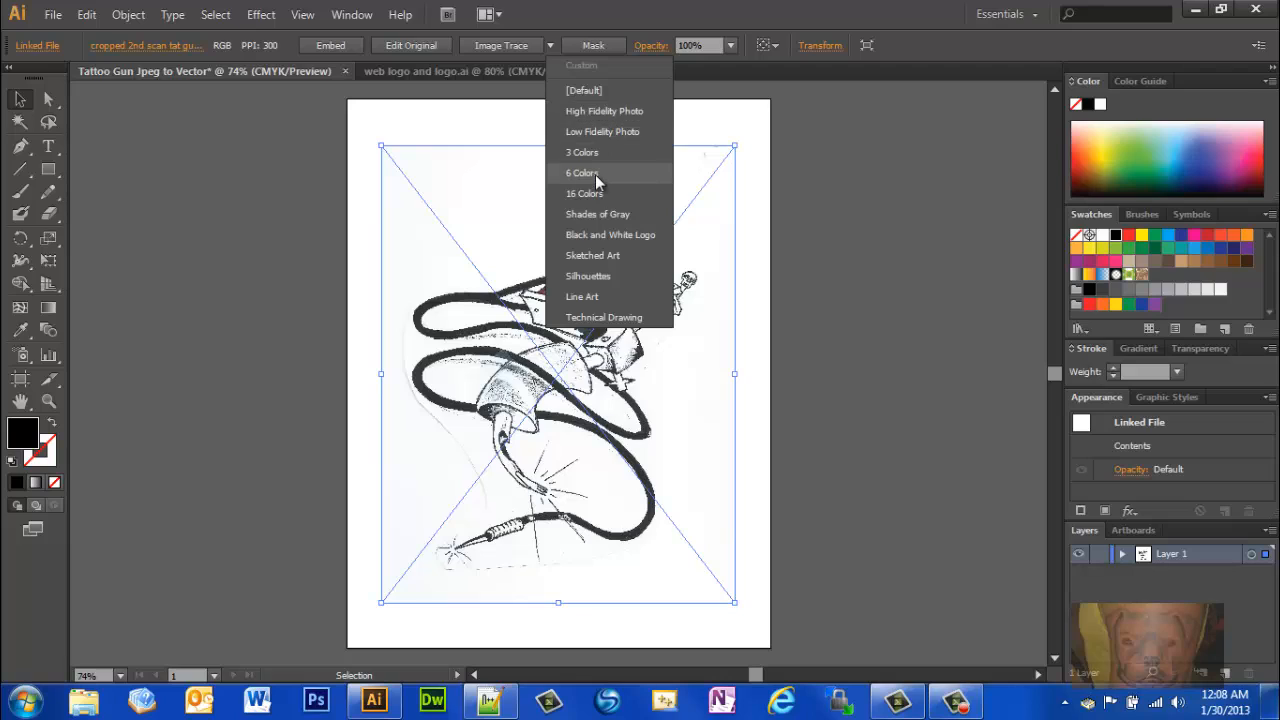
pyautogui.moveTo(597, 187)
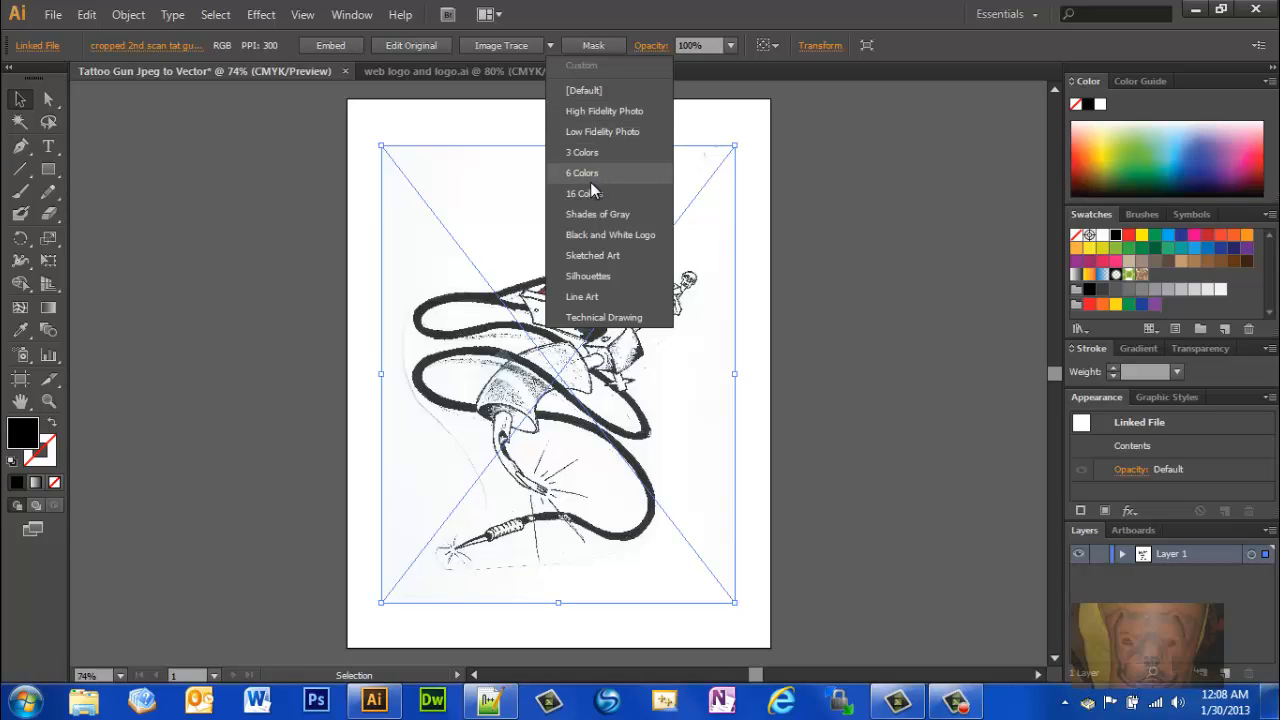
pyautogui.moveTo(585, 193)
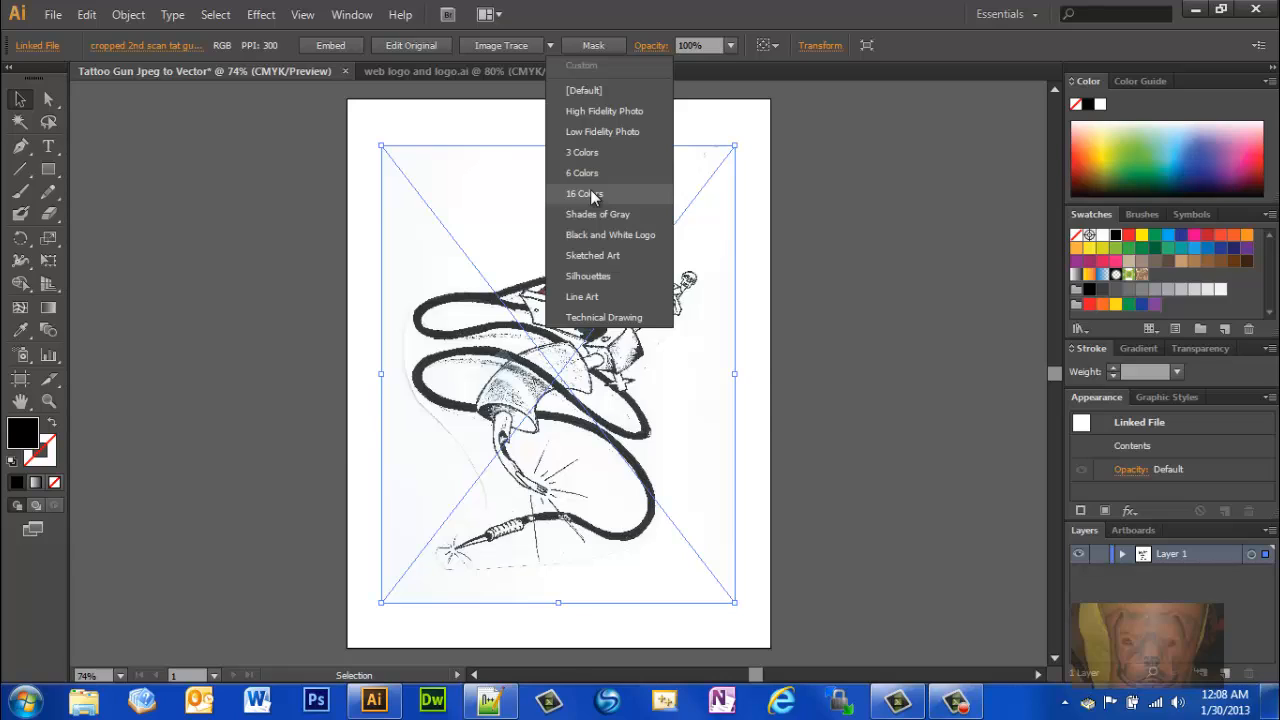
pyautogui.click(585, 193)
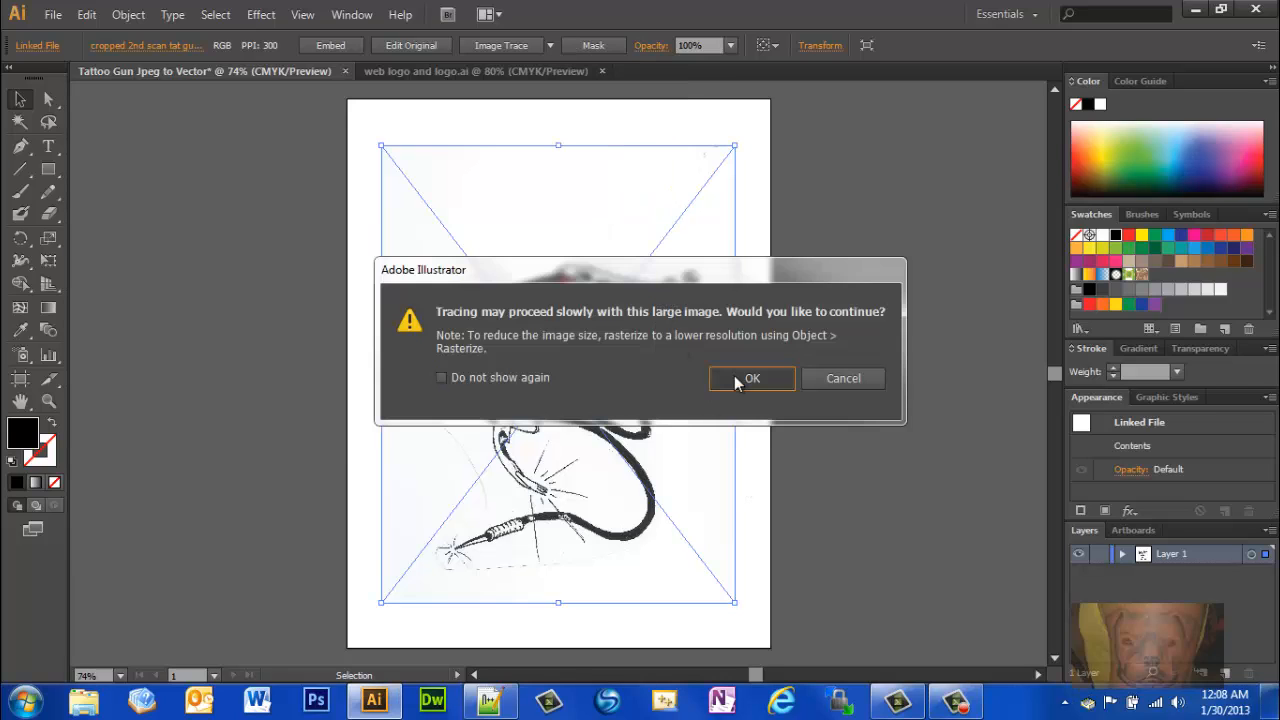
# Accept the large-image warning so tracing proceeds
pyautogui.click(751, 378)
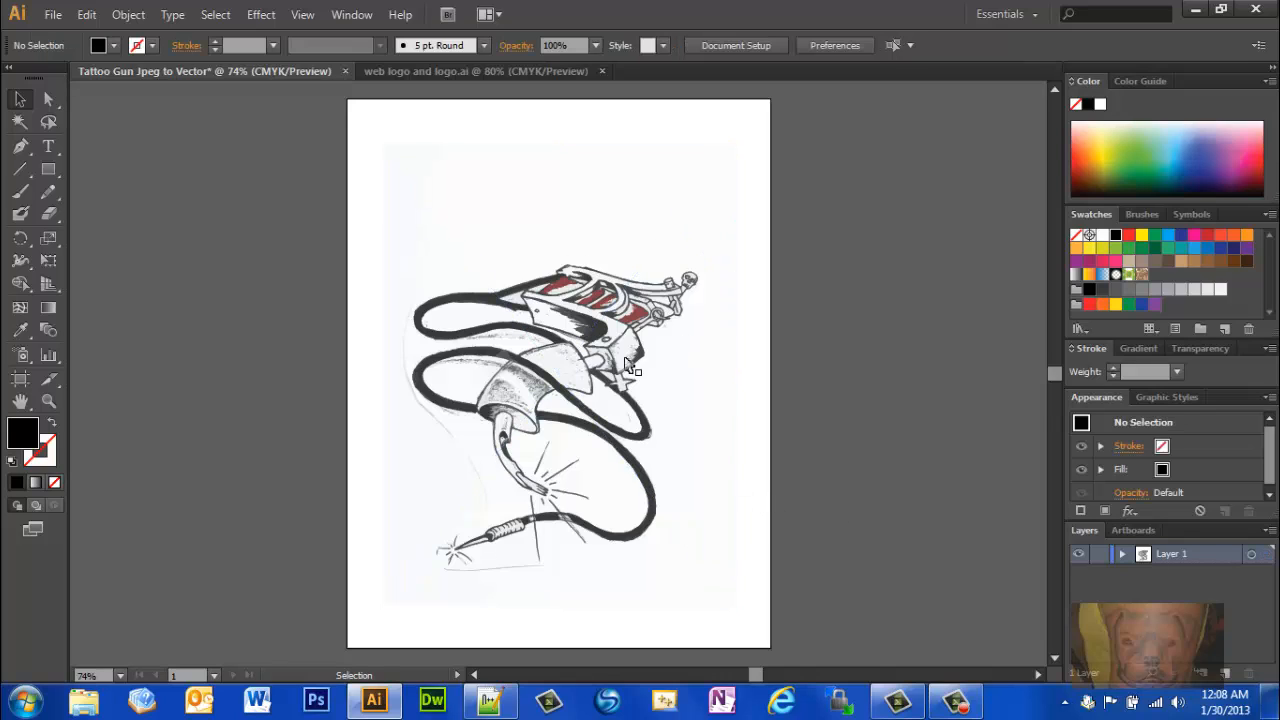
pyautogui.moveTo(593, 408)
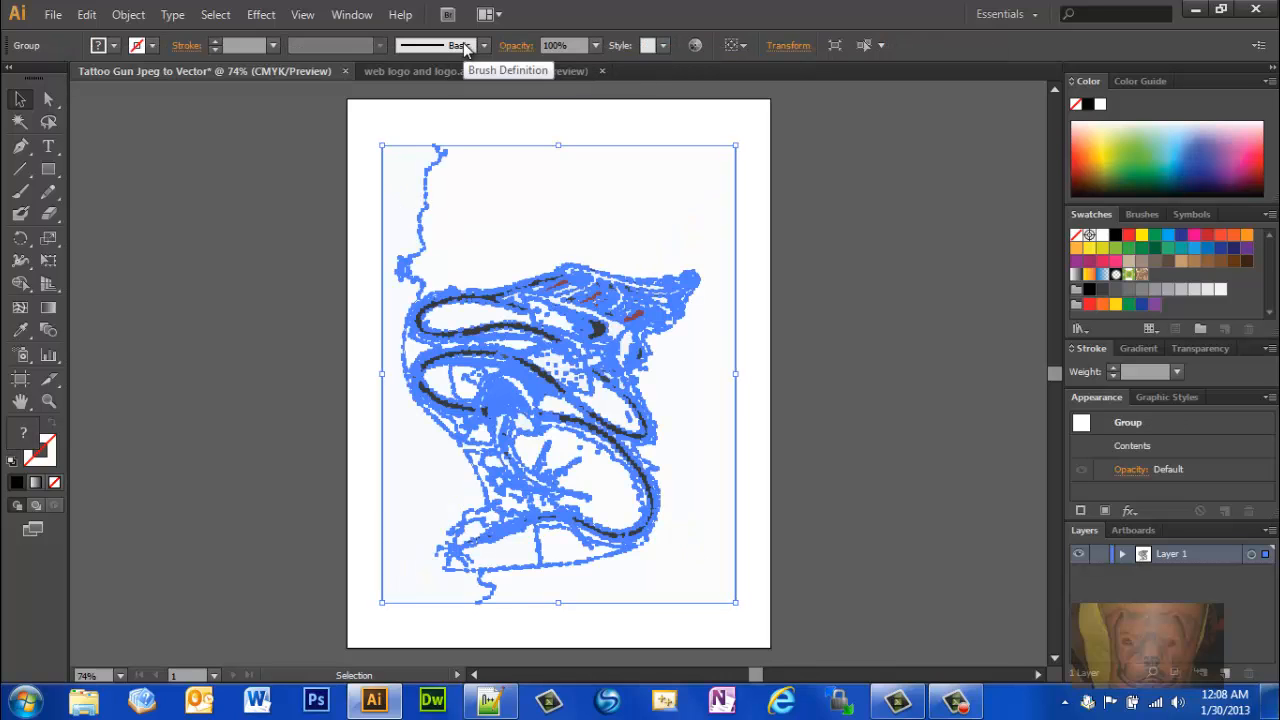
pyautogui.moveTo(750, 357)
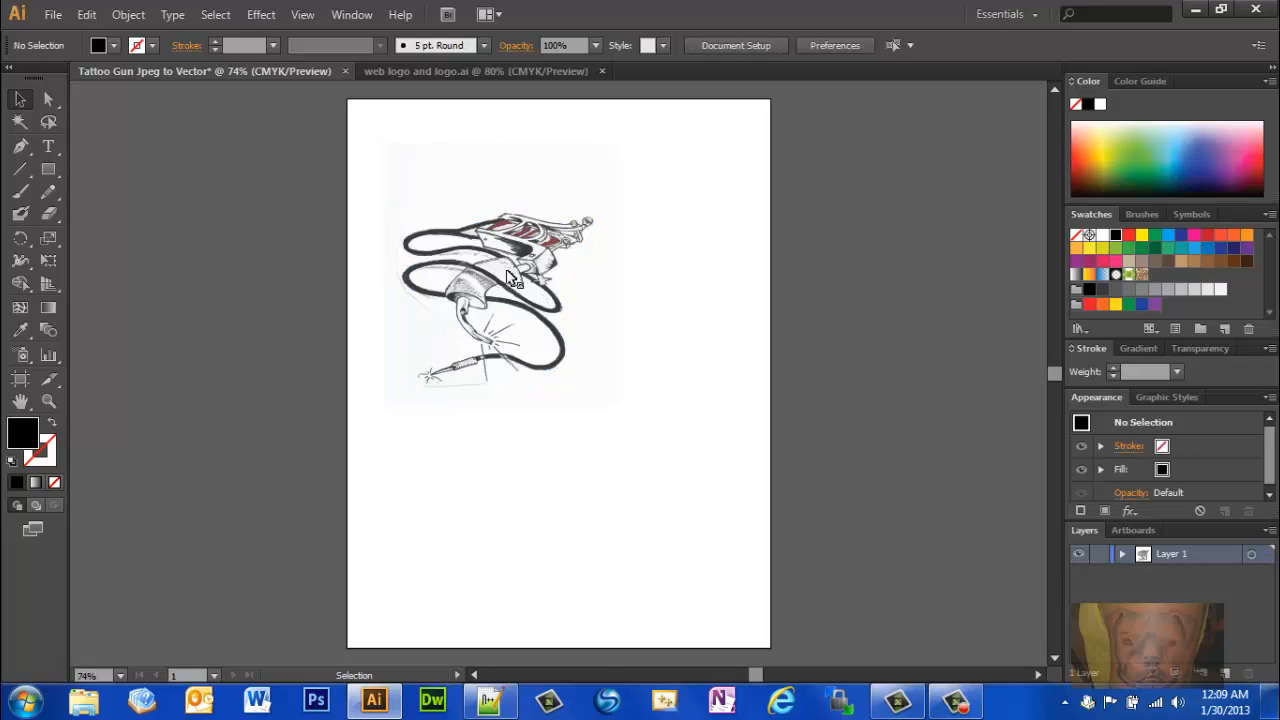
pyautogui.moveTo(547, 368)
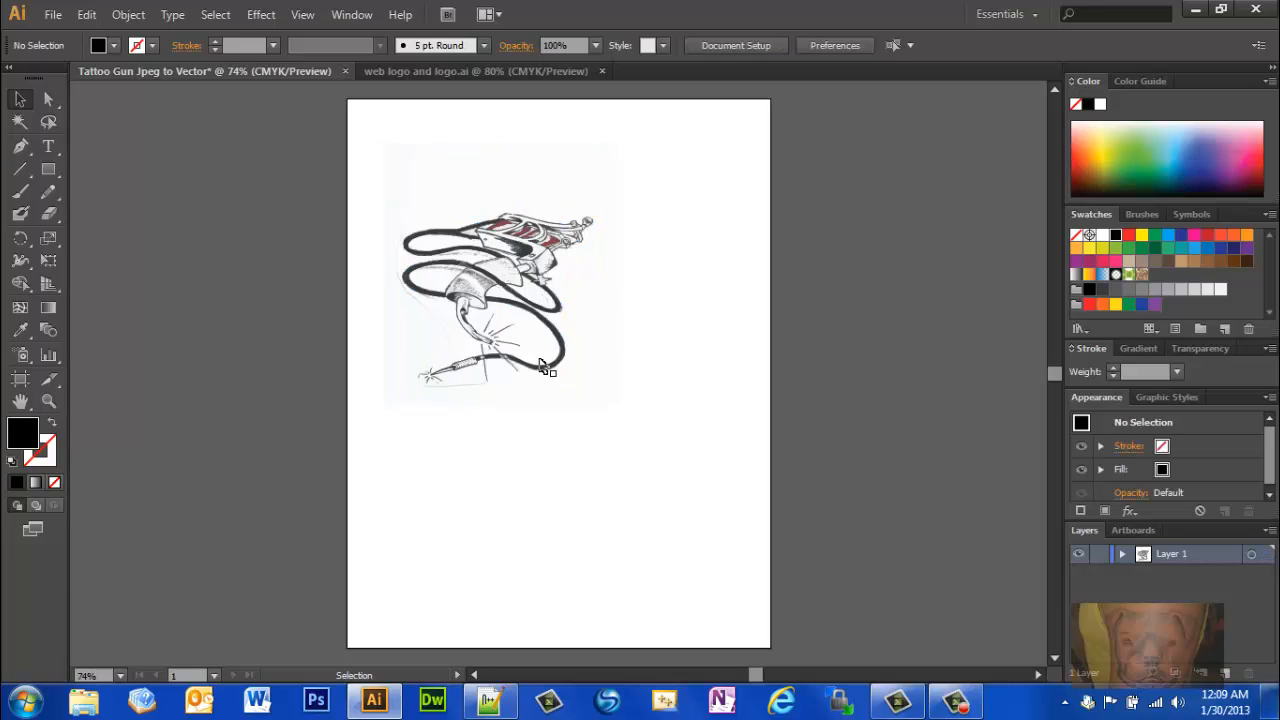
# Select the expanded tattoo gun group on the canvas
pyautogui.click(480, 300)
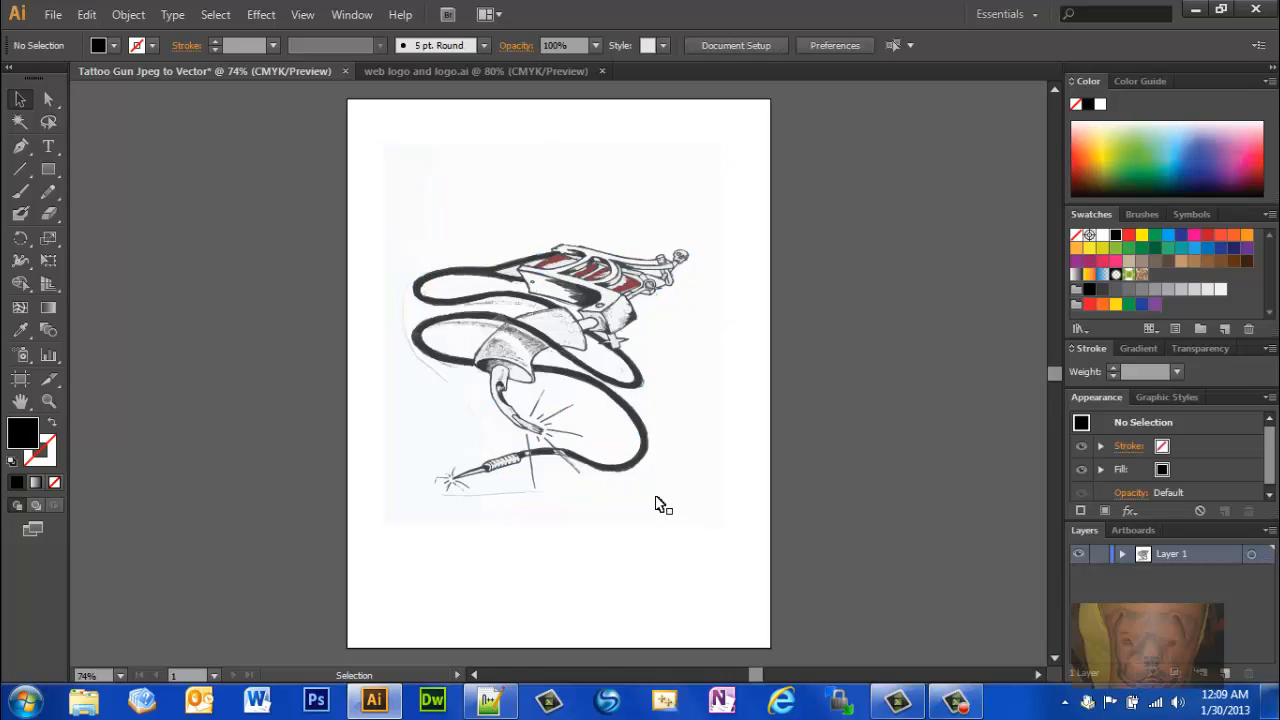
pyautogui.moveTo(500, 362)
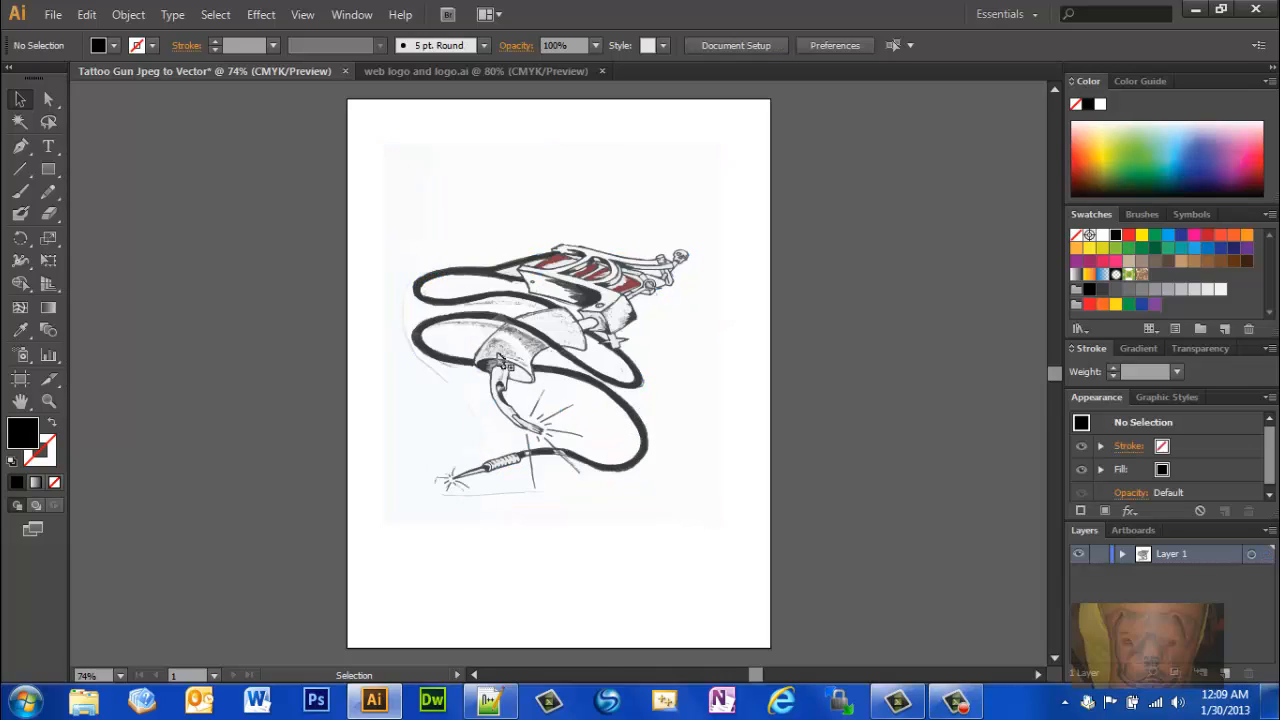
pyautogui.moveTo(610, 295)
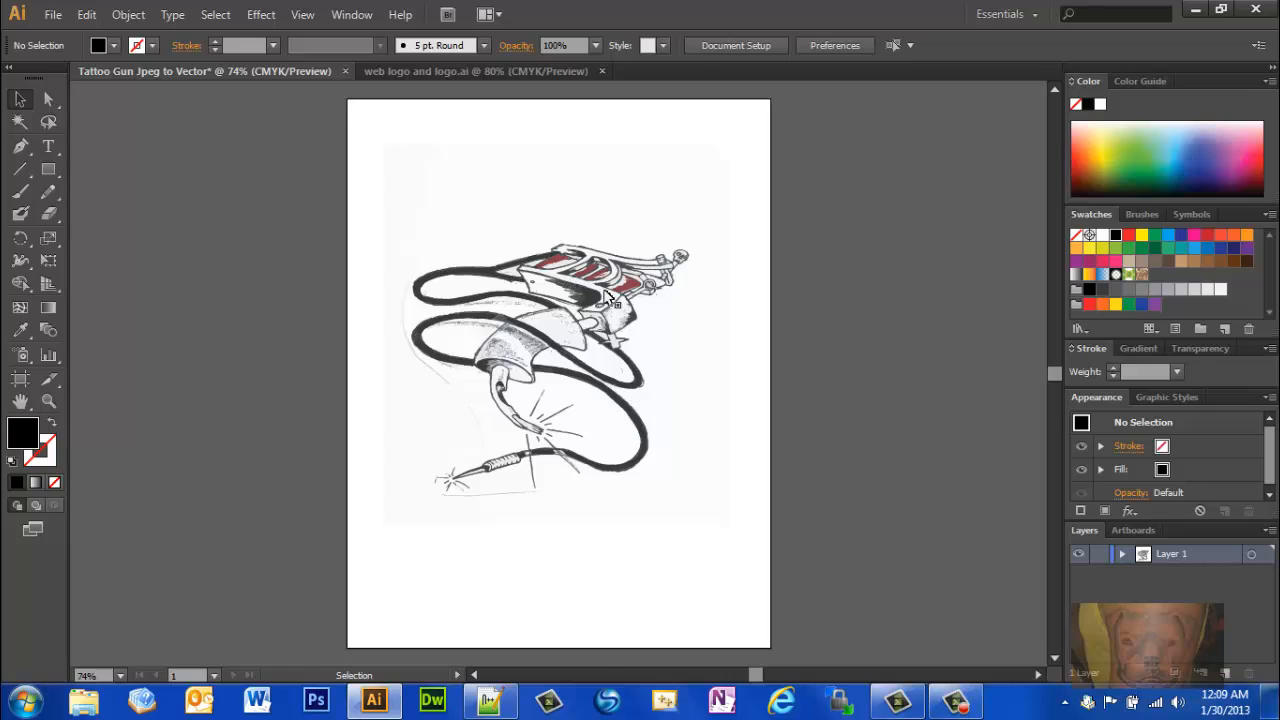
pyautogui.moveTo(685, 255)
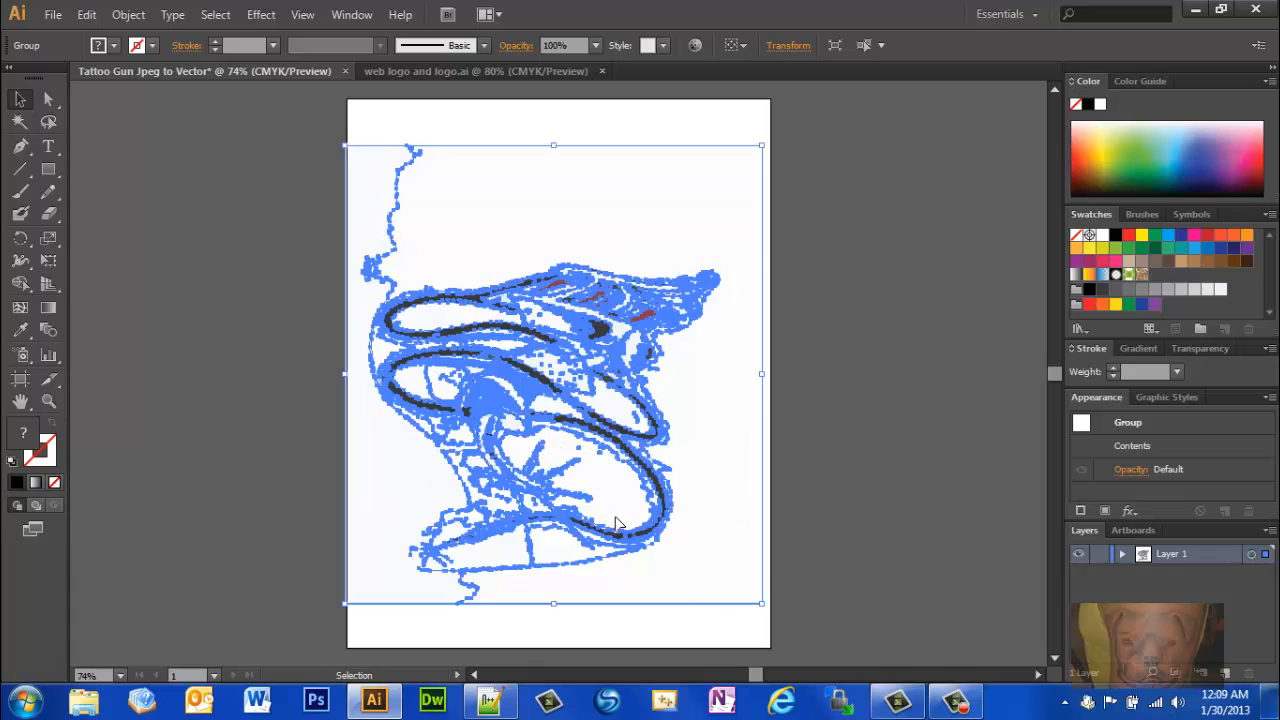
pyautogui.moveTo(675, 370)
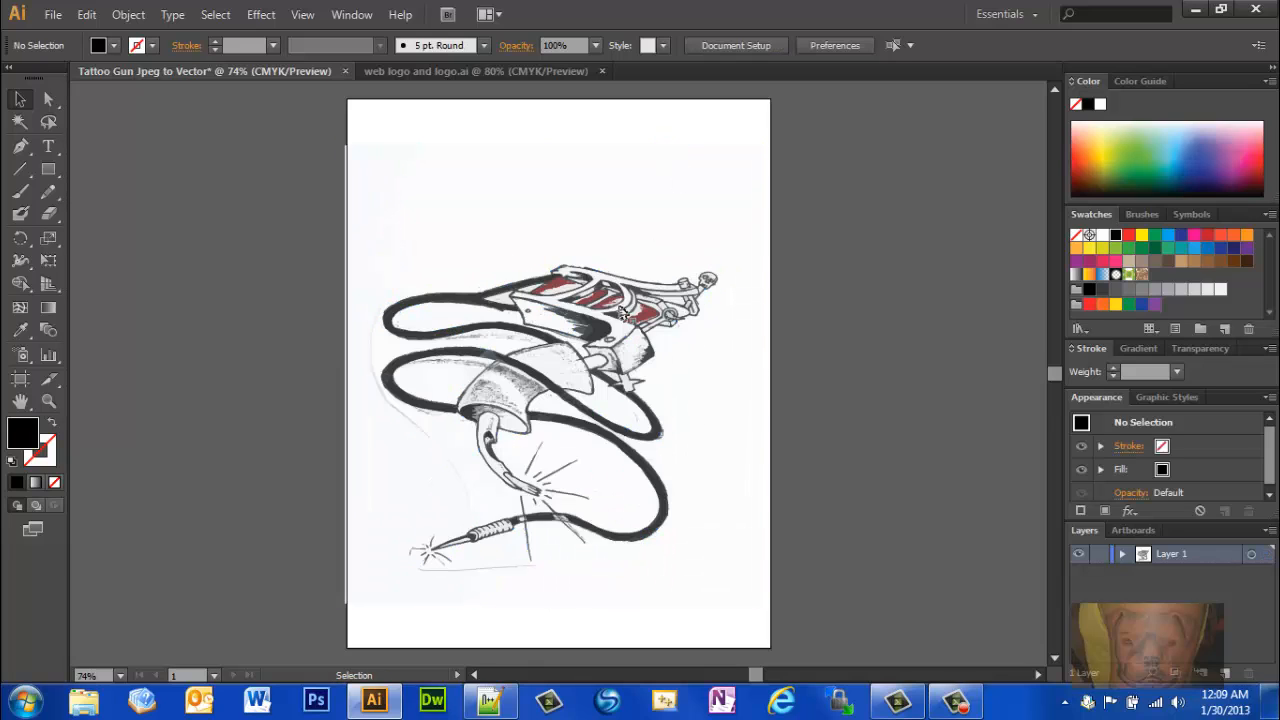
pyautogui.moveTo(670, 500)
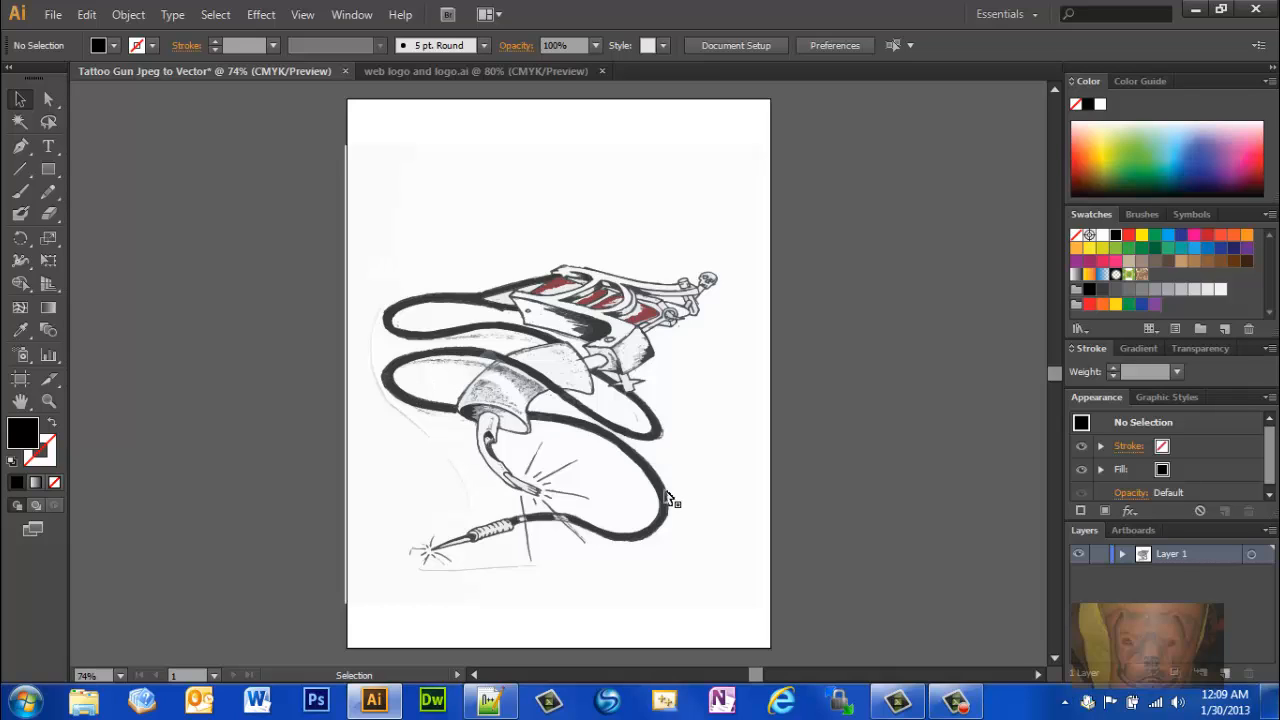
pyautogui.moveTo(690, 305)
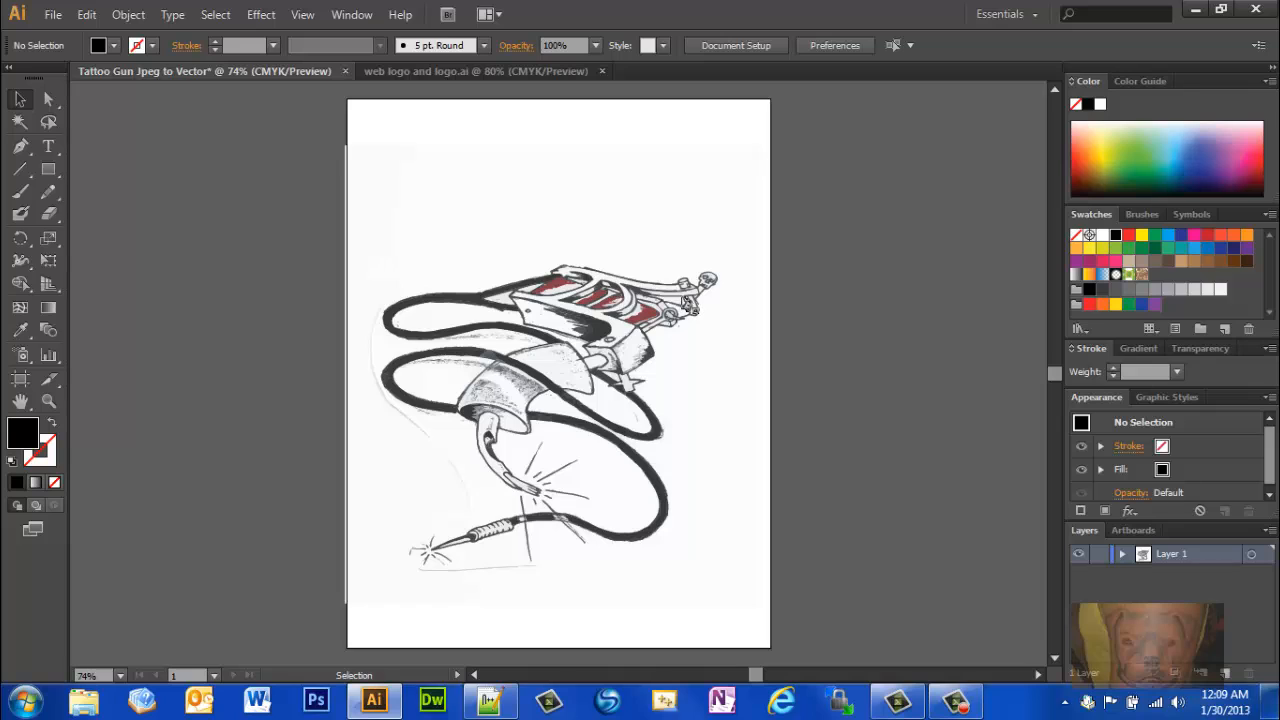
pyautogui.moveTo(590, 335)
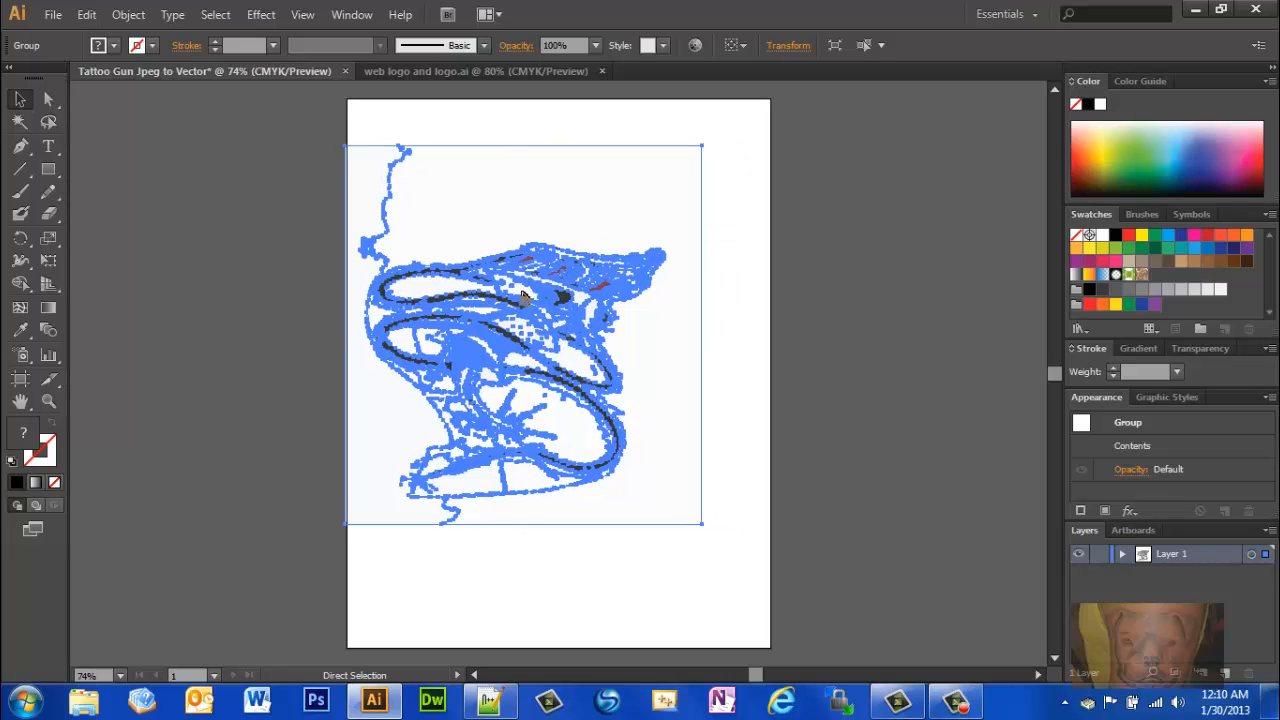
# Delete the traced art and re-place the 'cropped 2nd scan tat gun' image at 0 offset
pyautogui.press('Delete')
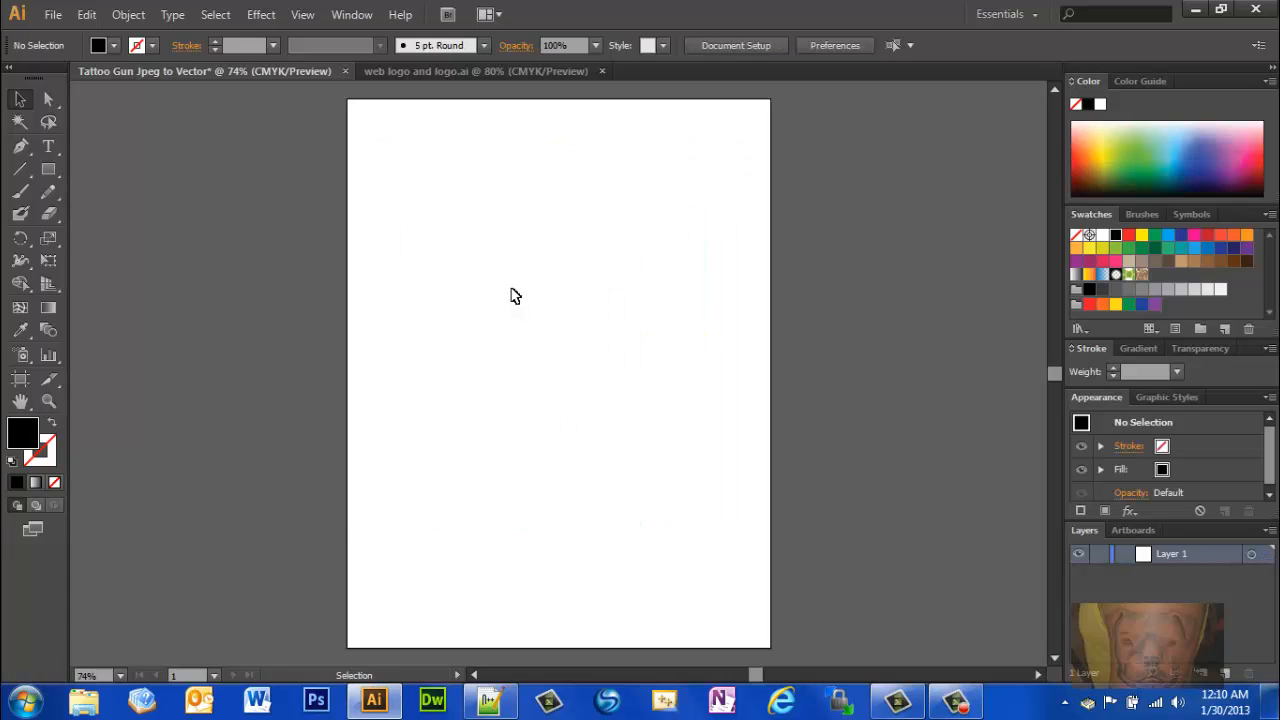
pyautogui.click(53, 14)
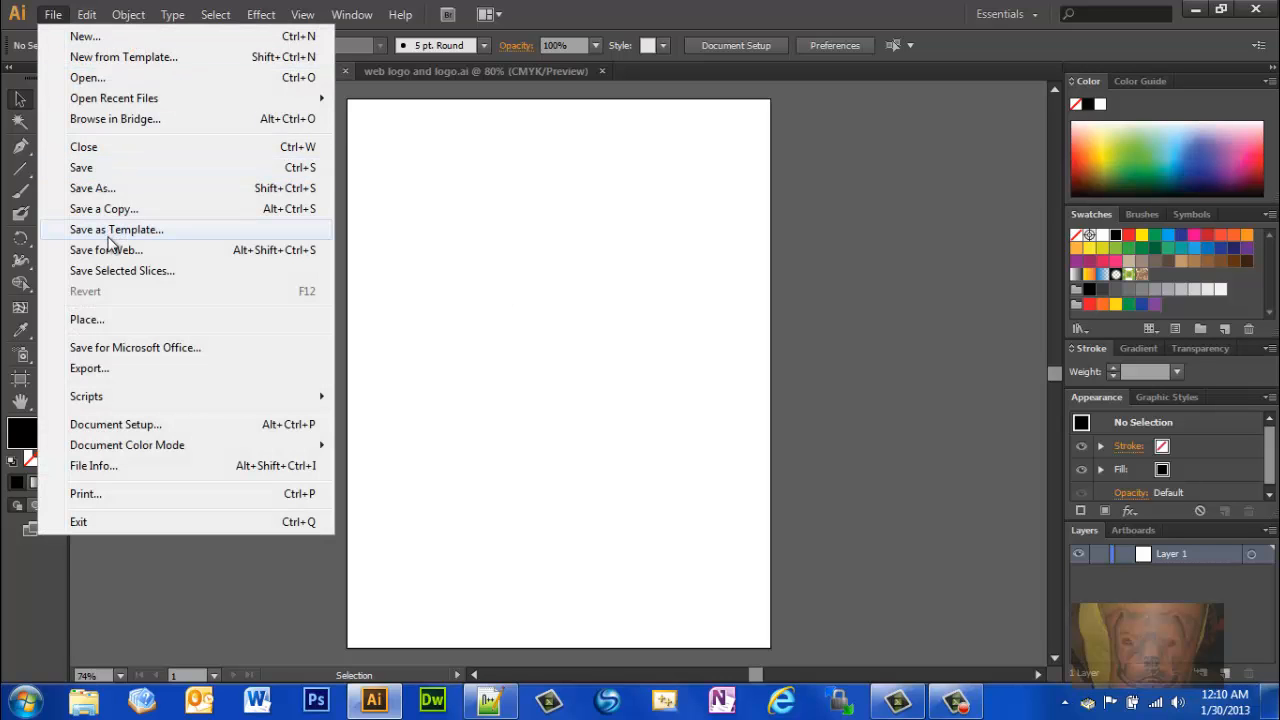
pyautogui.click(87, 319)
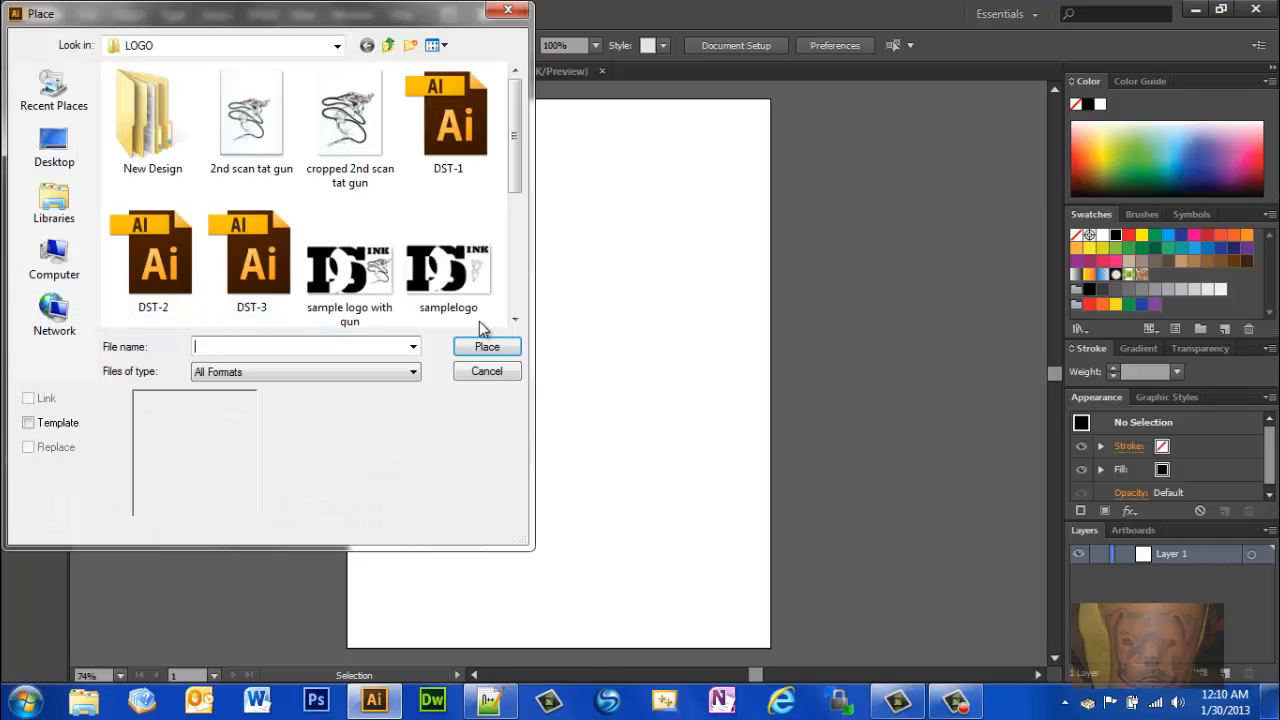
pyautogui.moveTo(349, 120)
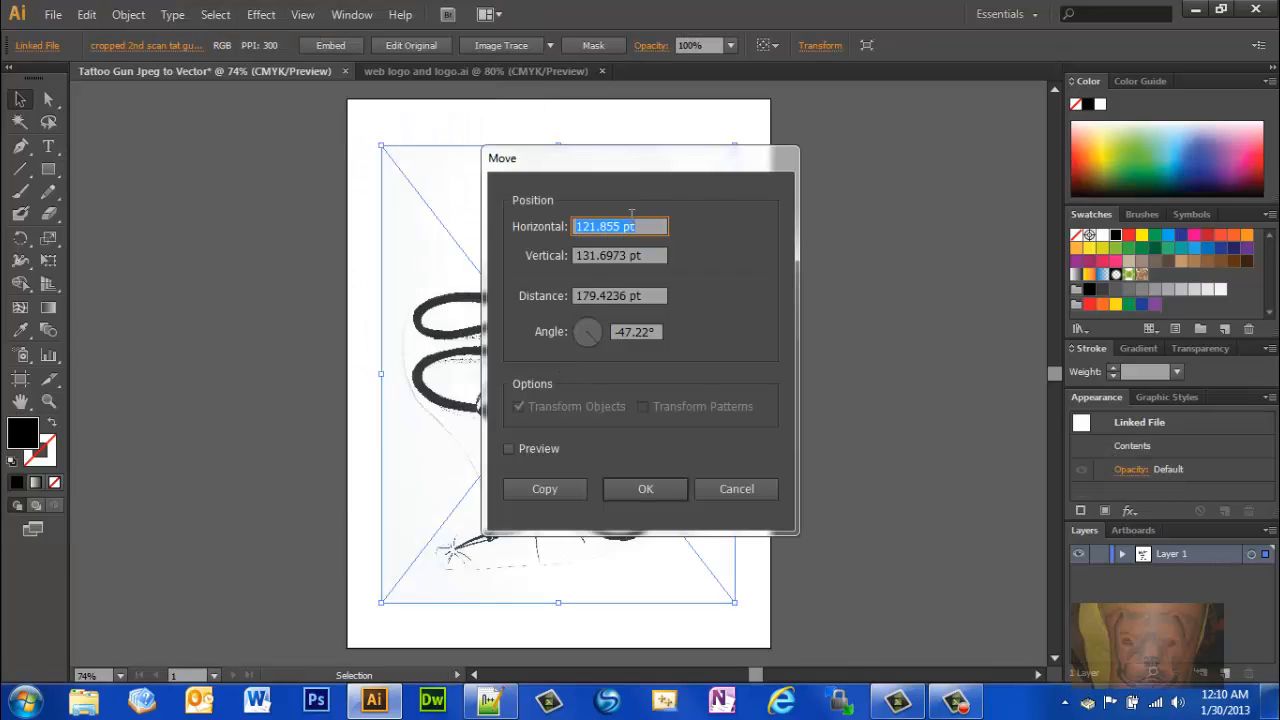
pyautogui.write('0')
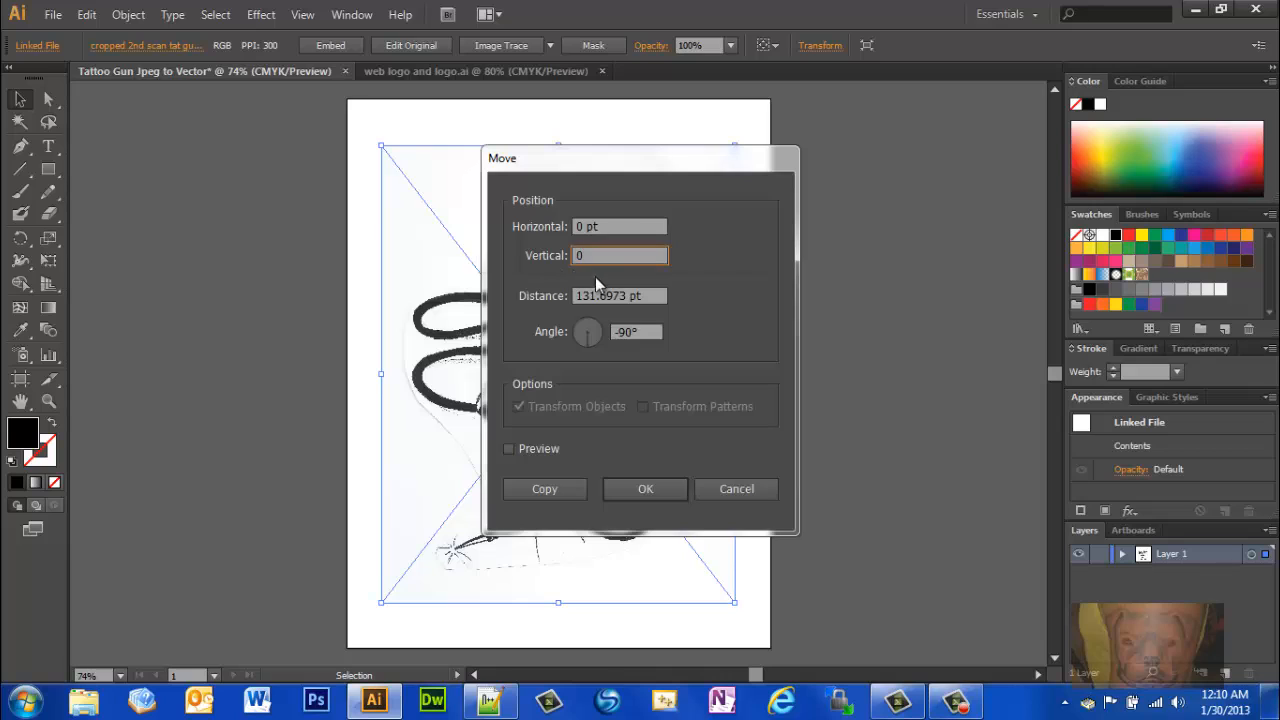
pyautogui.click(645, 489)
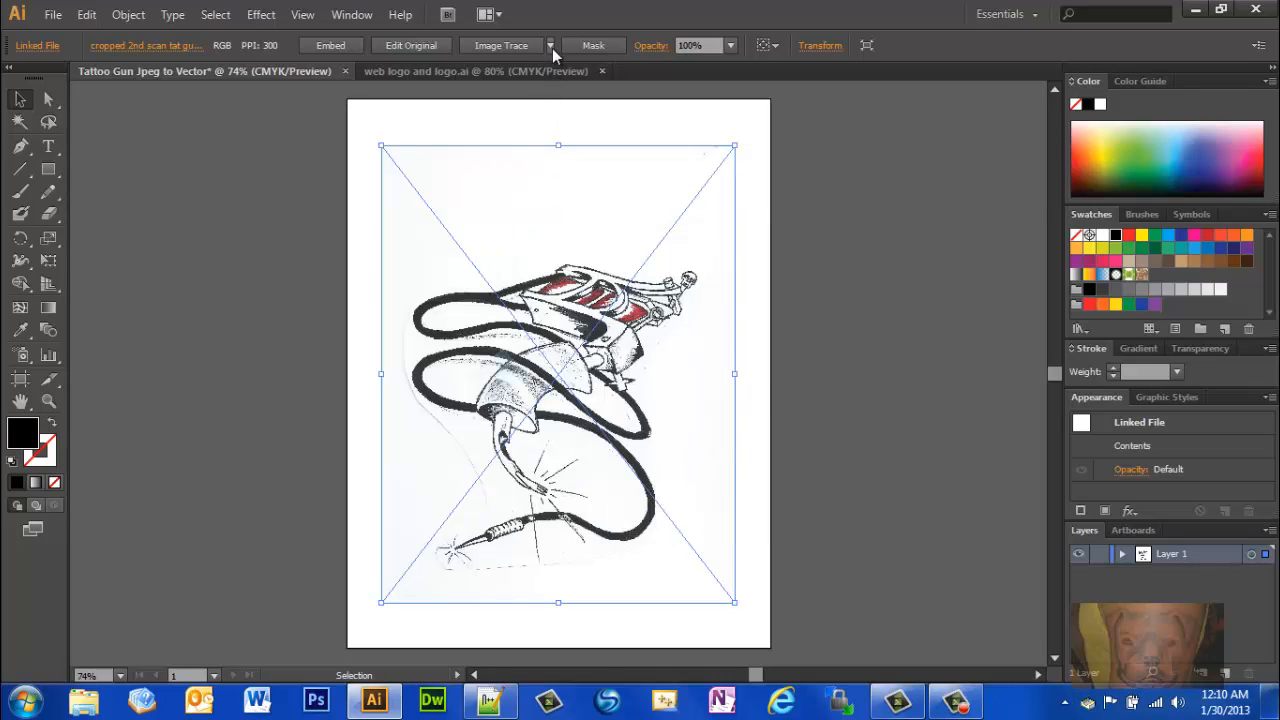
pyautogui.click(550, 45)
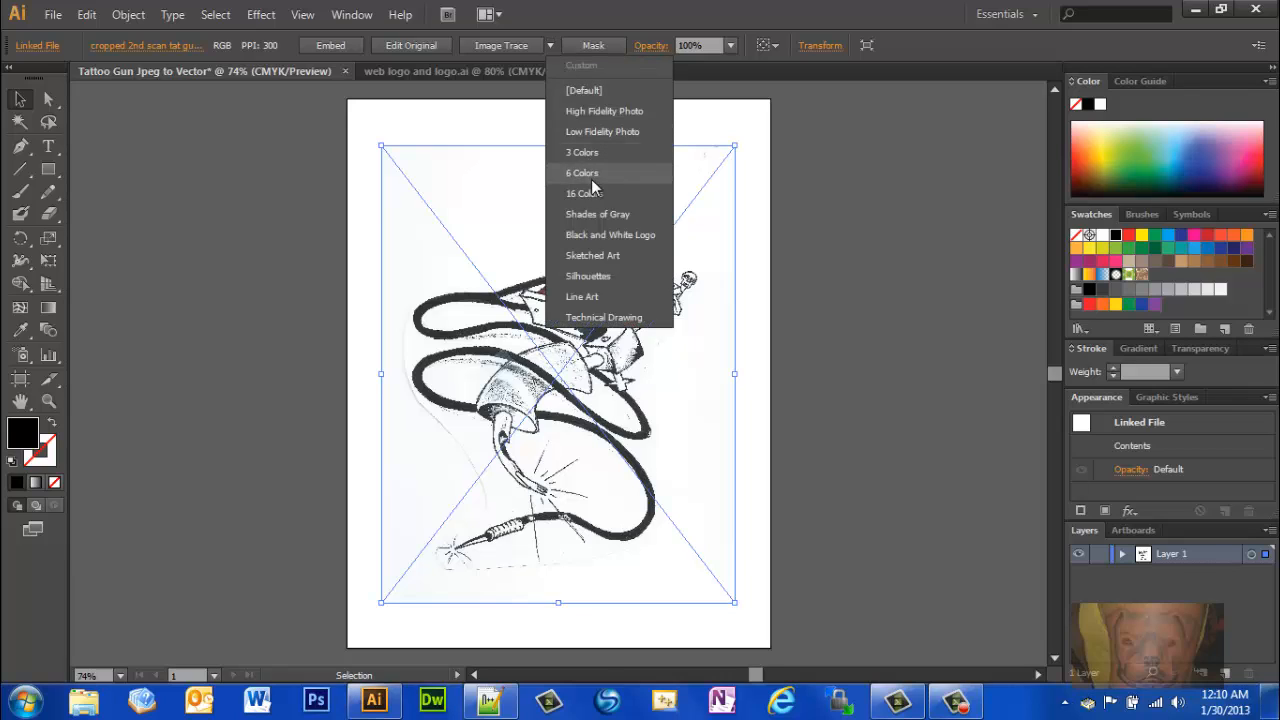
pyautogui.moveTo(597, 214)
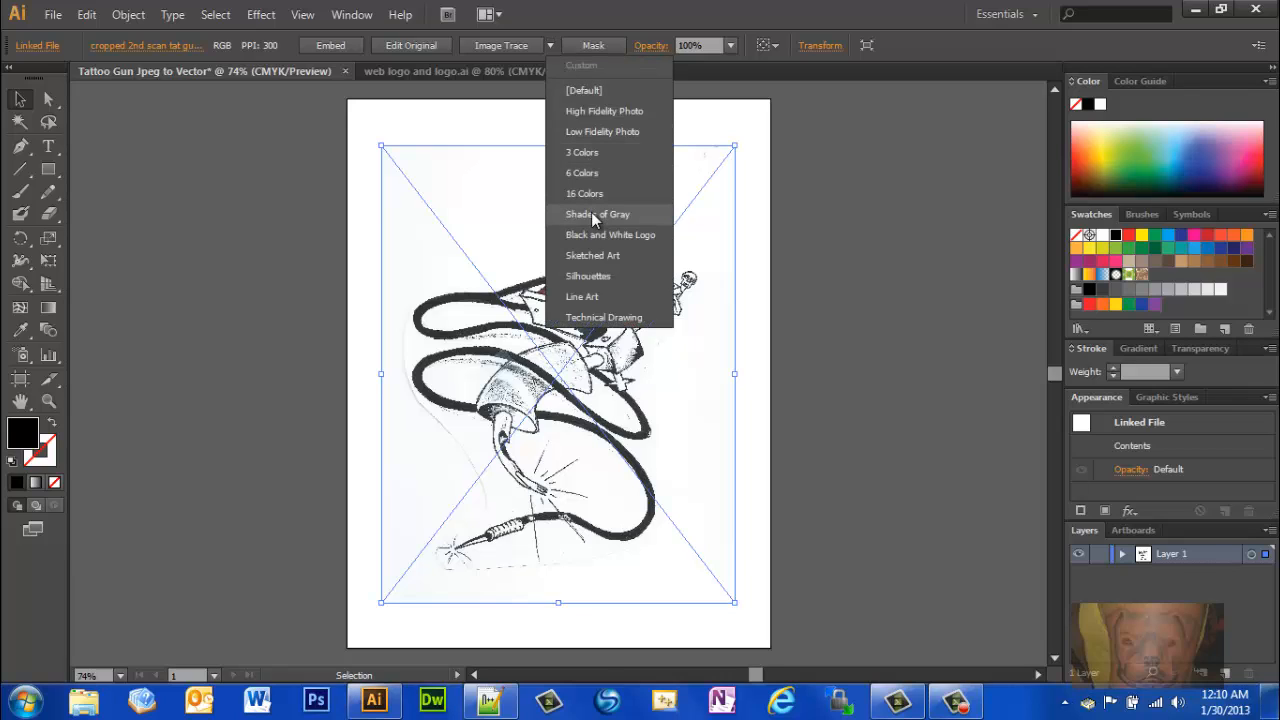
pyautogui.moveTo(603, 318)
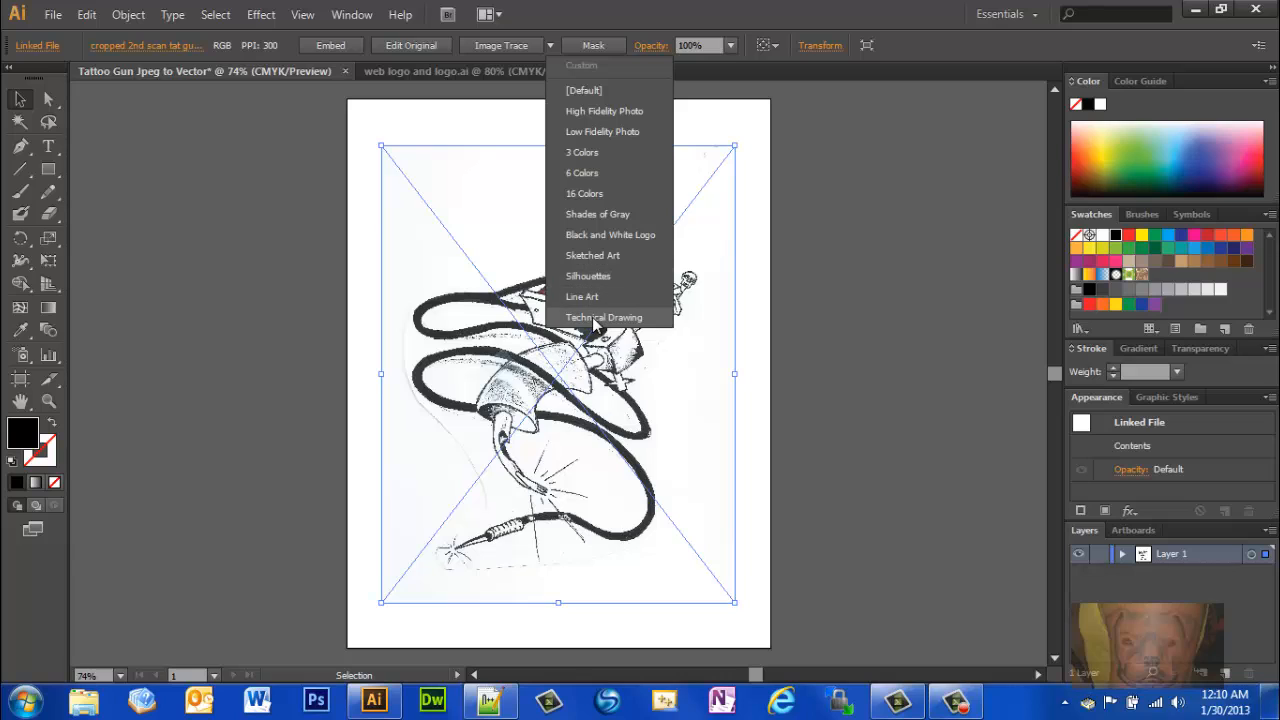
pyautogui.click(604, 317)
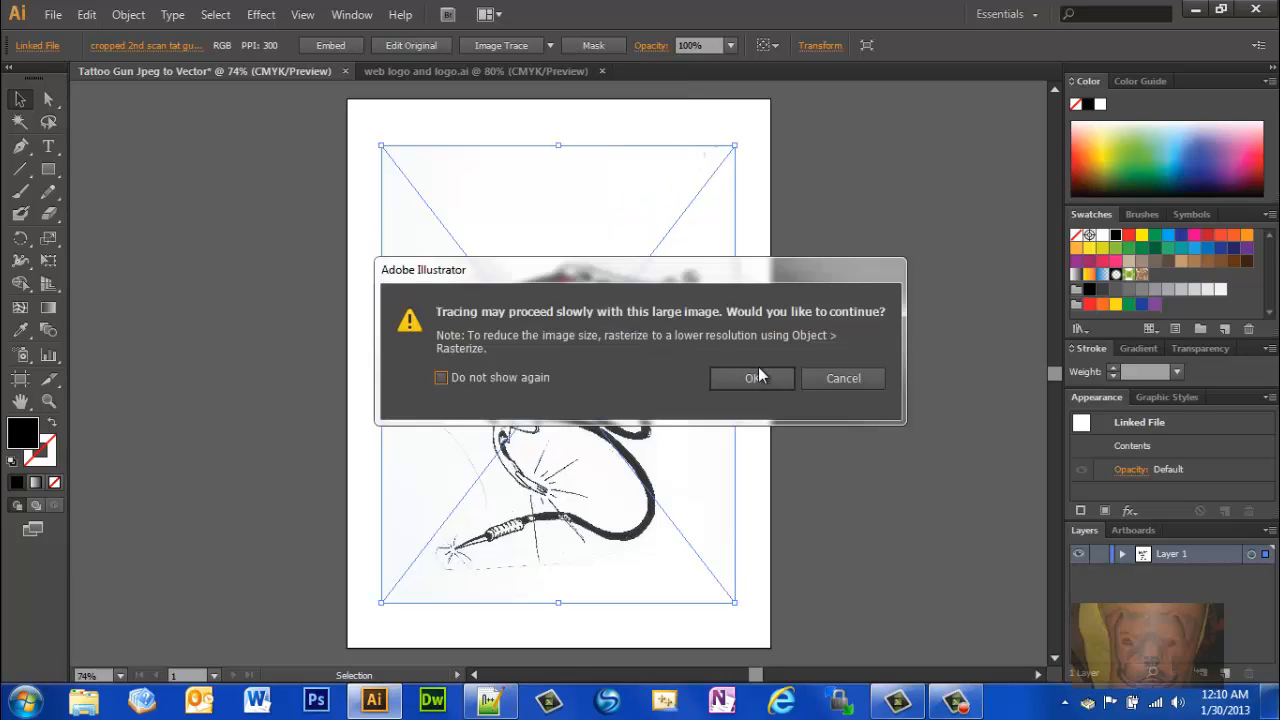
pyautogui.click(752, 378)
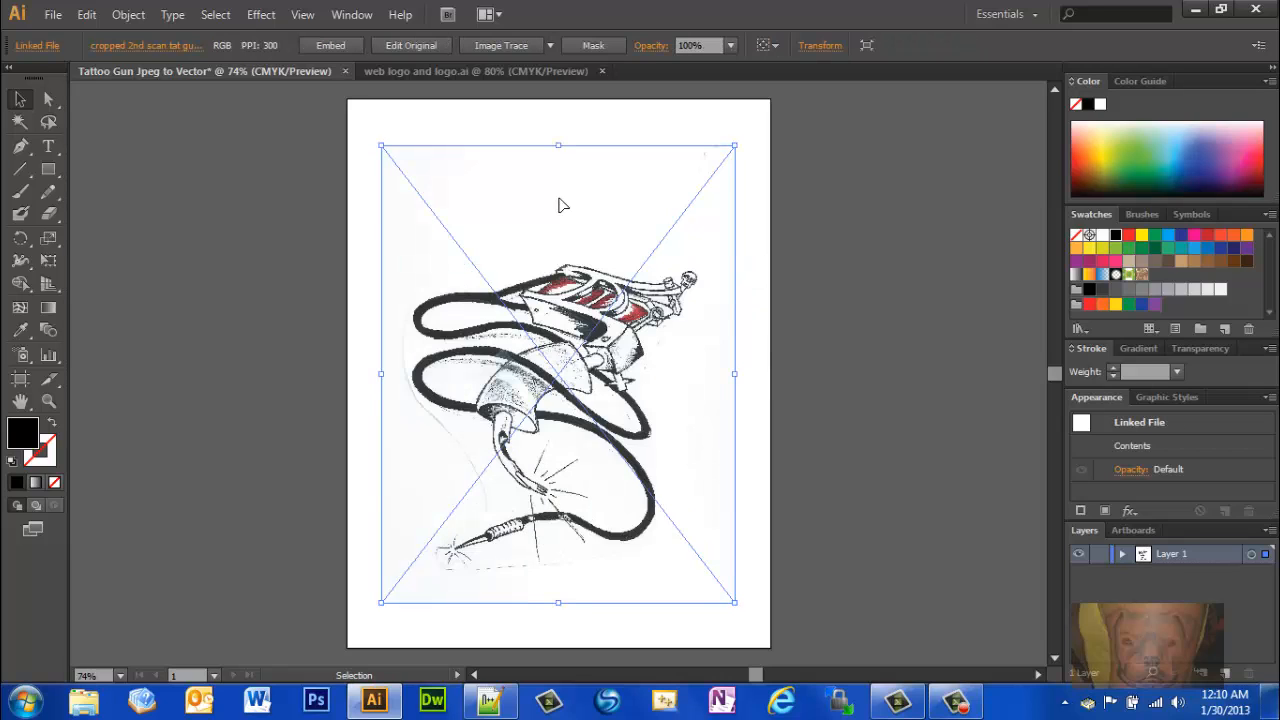
pyautogui.click(549, 45)
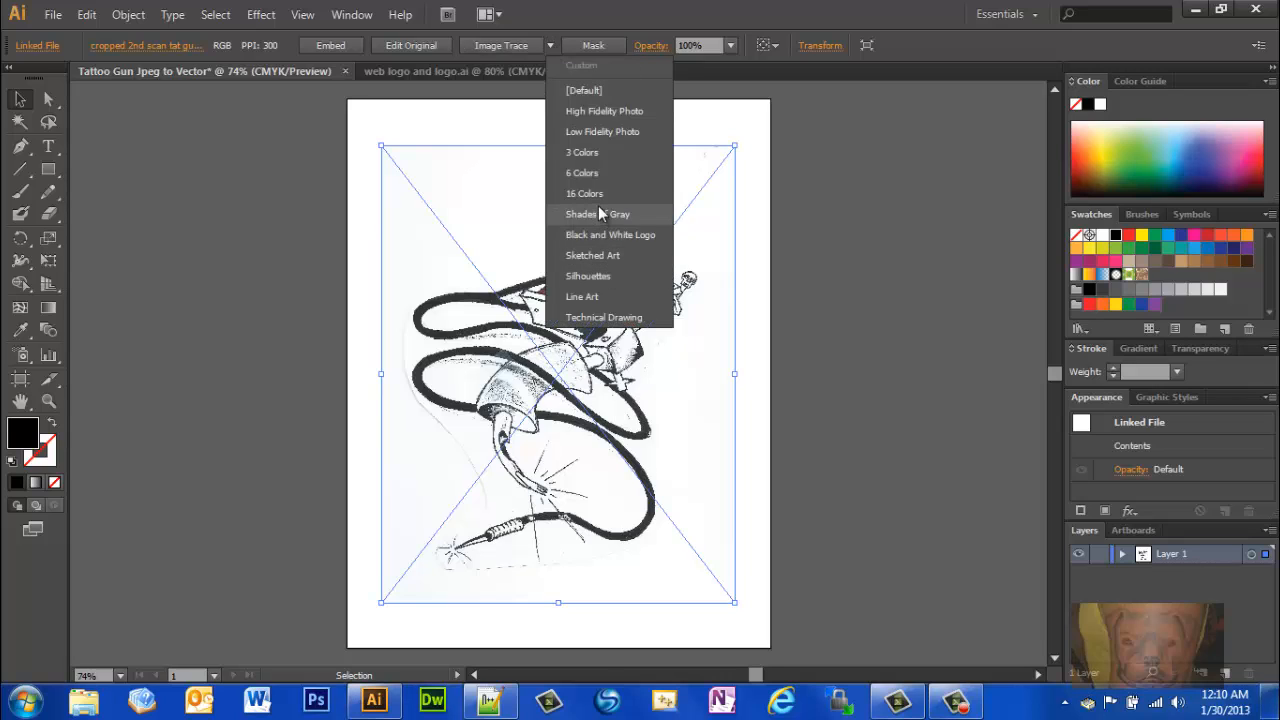
pyautogui.click(597, 214)
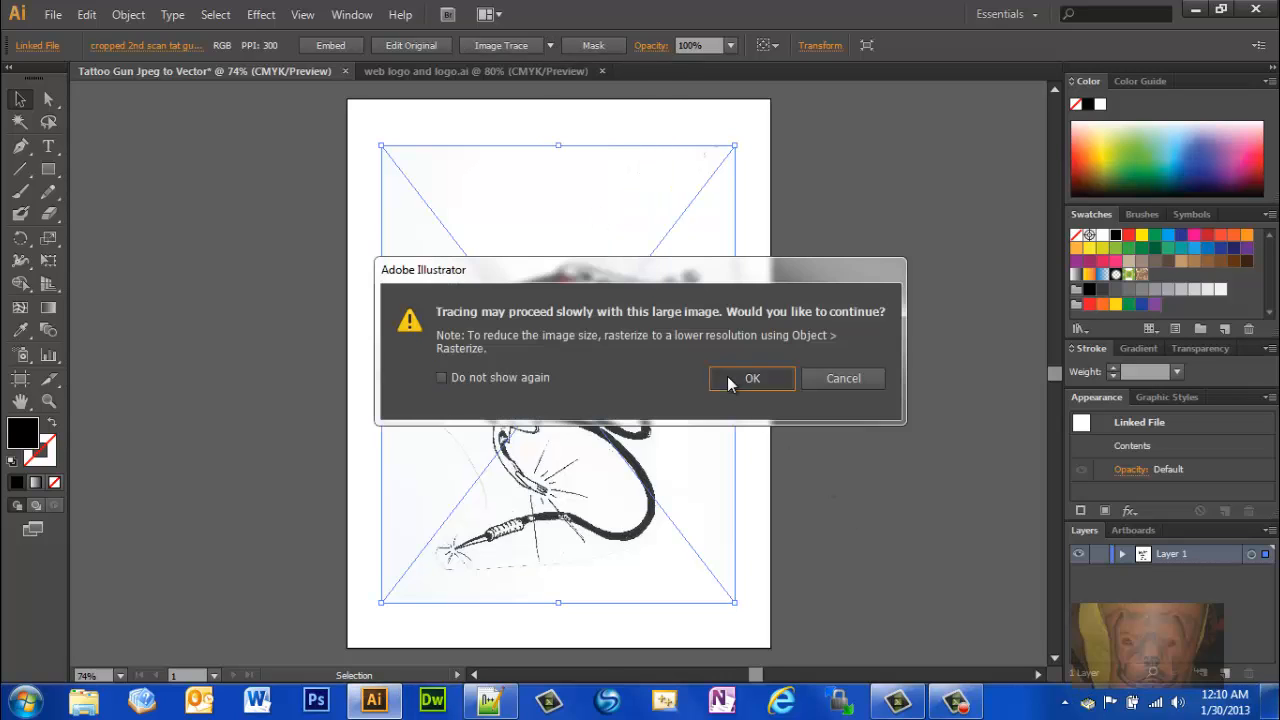
pyautogui.click(752, 378)
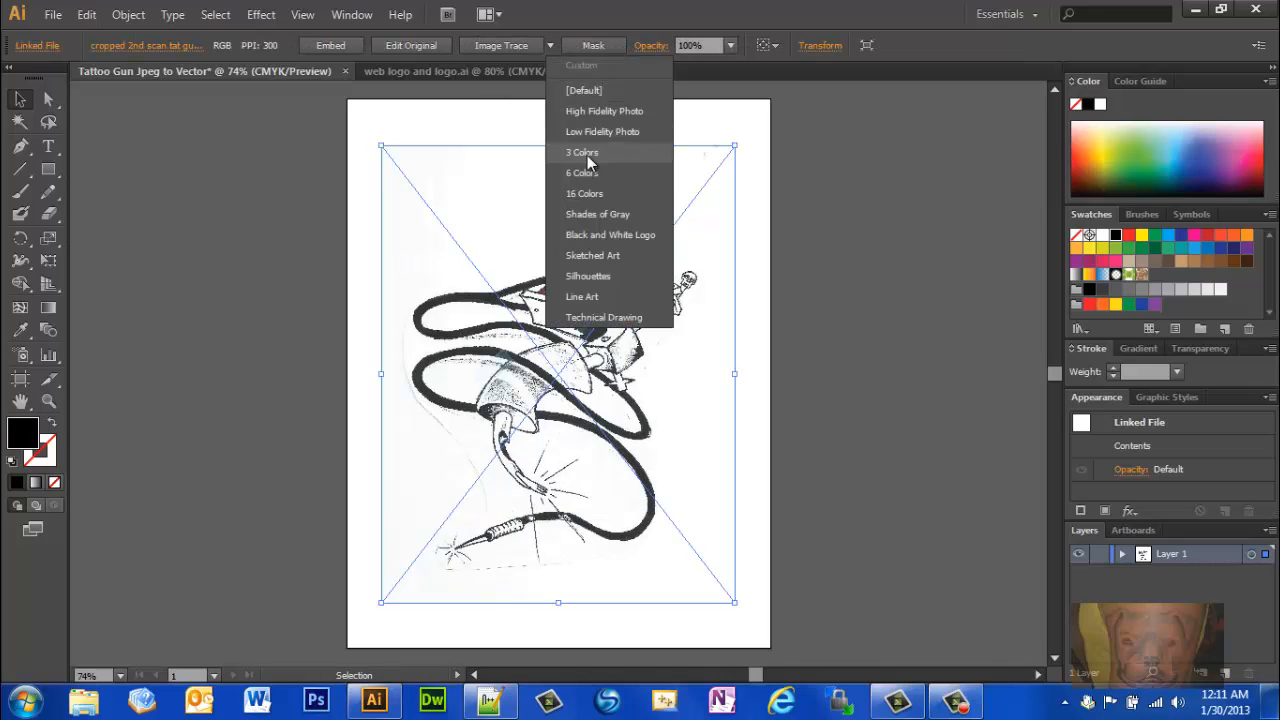
# Trace the scan with a black-and-white preset and accept the large-image warning
pyautogui.click(581, 152)
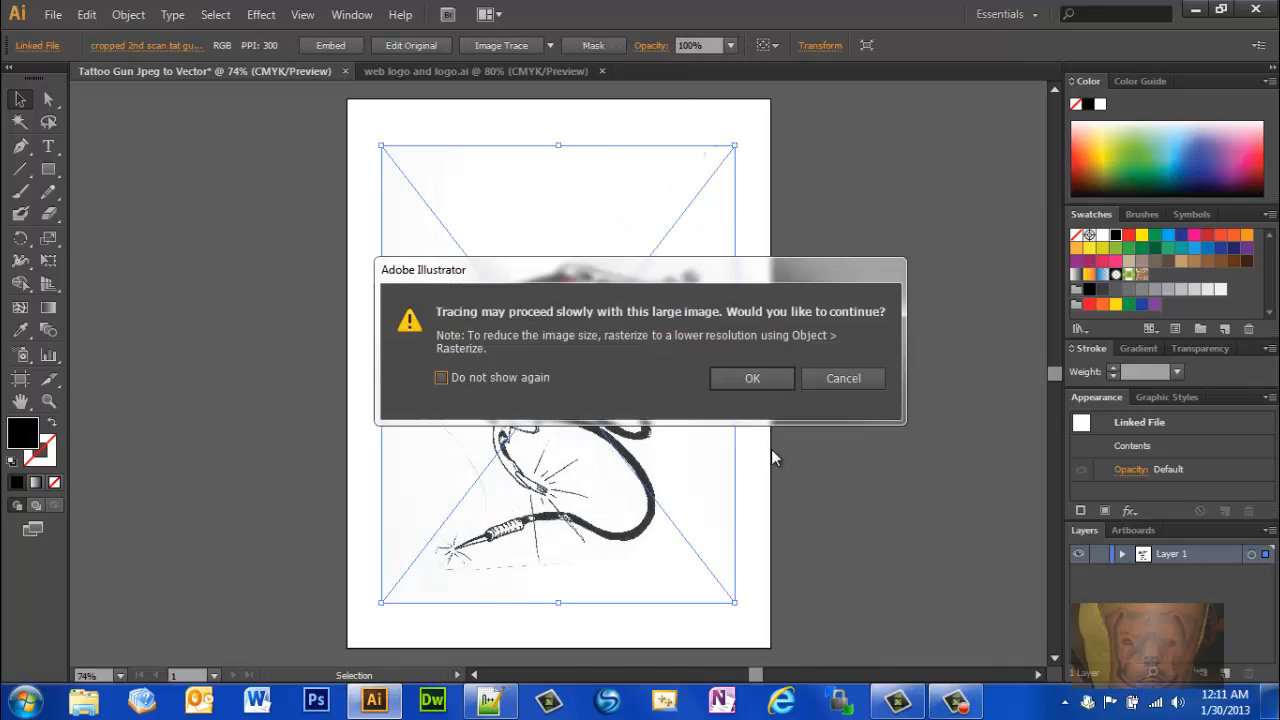
pyautogui.click(752, 378)
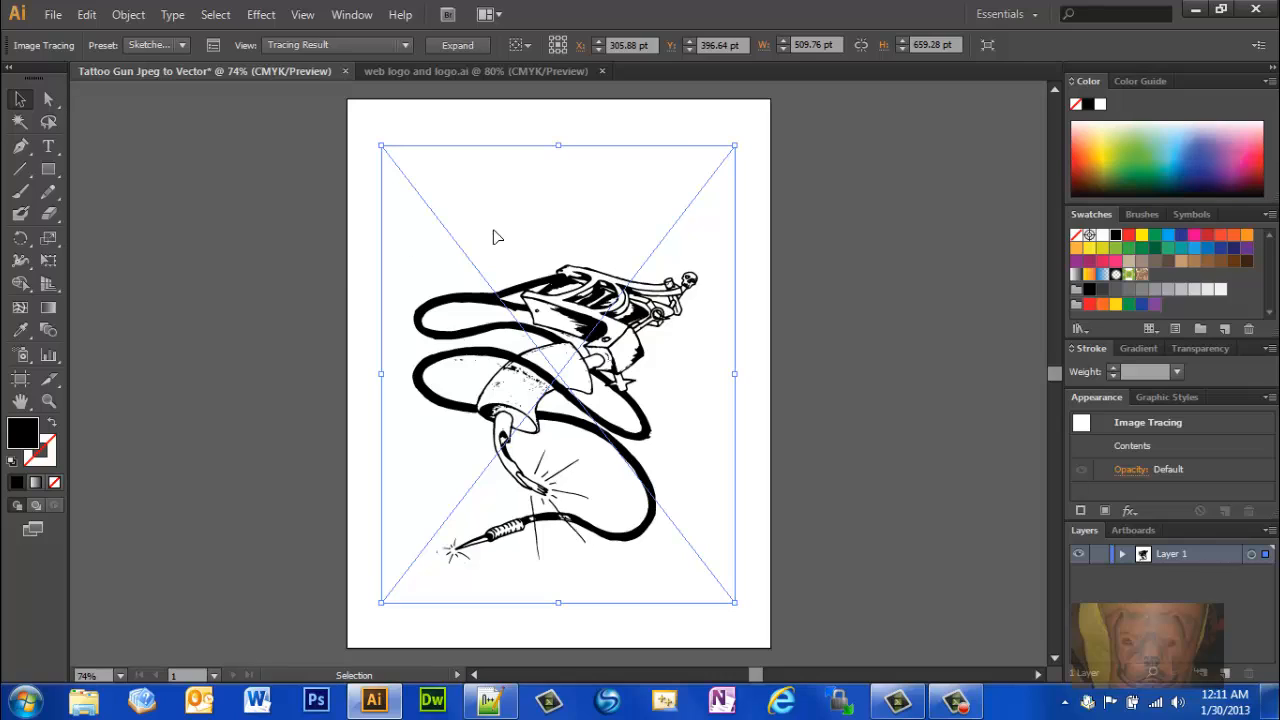
pyautogui.moveTo(598, 352)
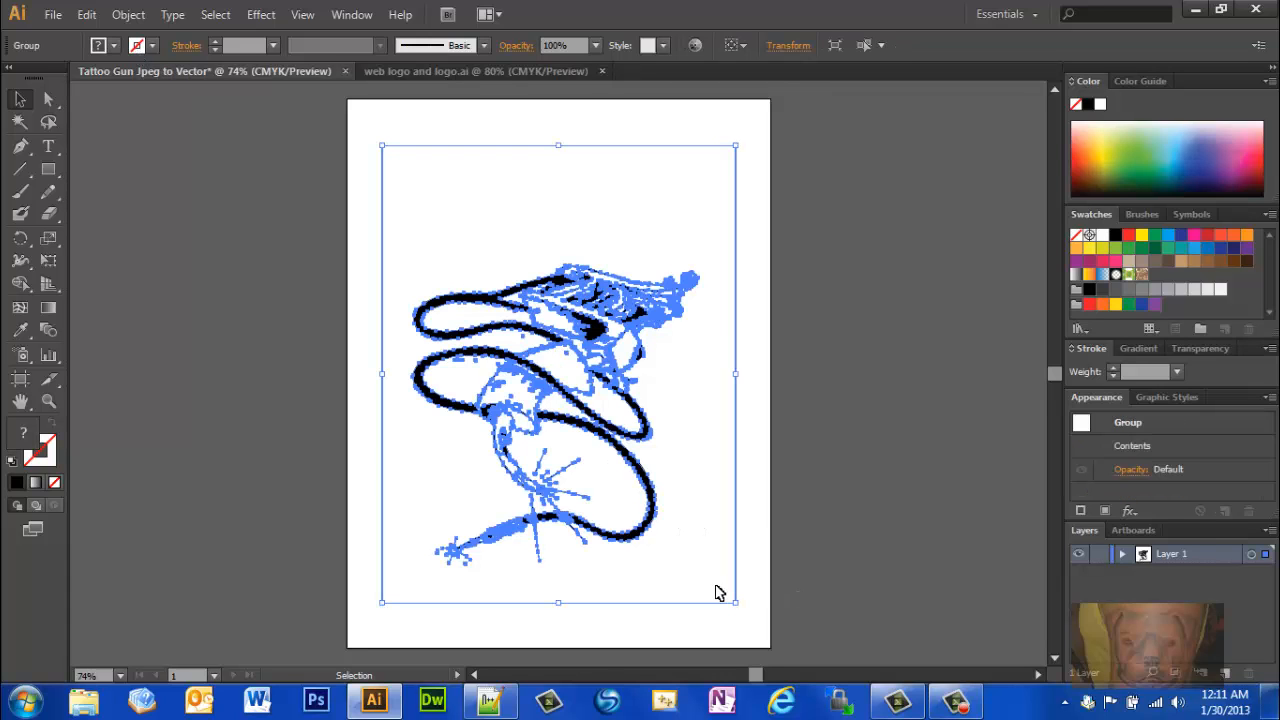
pyautogui.moveTo(765, 608)
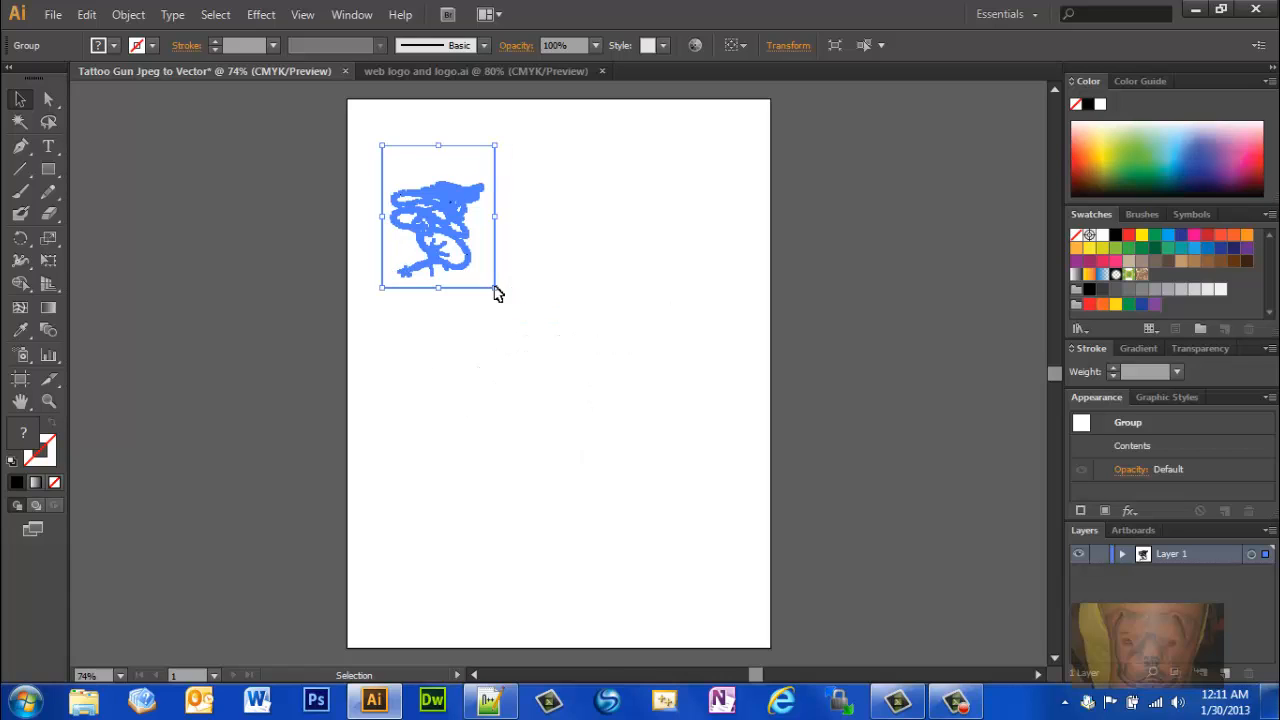
# Deselect the artwork and switch to the 'web logo and logo.ai' document
pyautogui.click(600, 450)
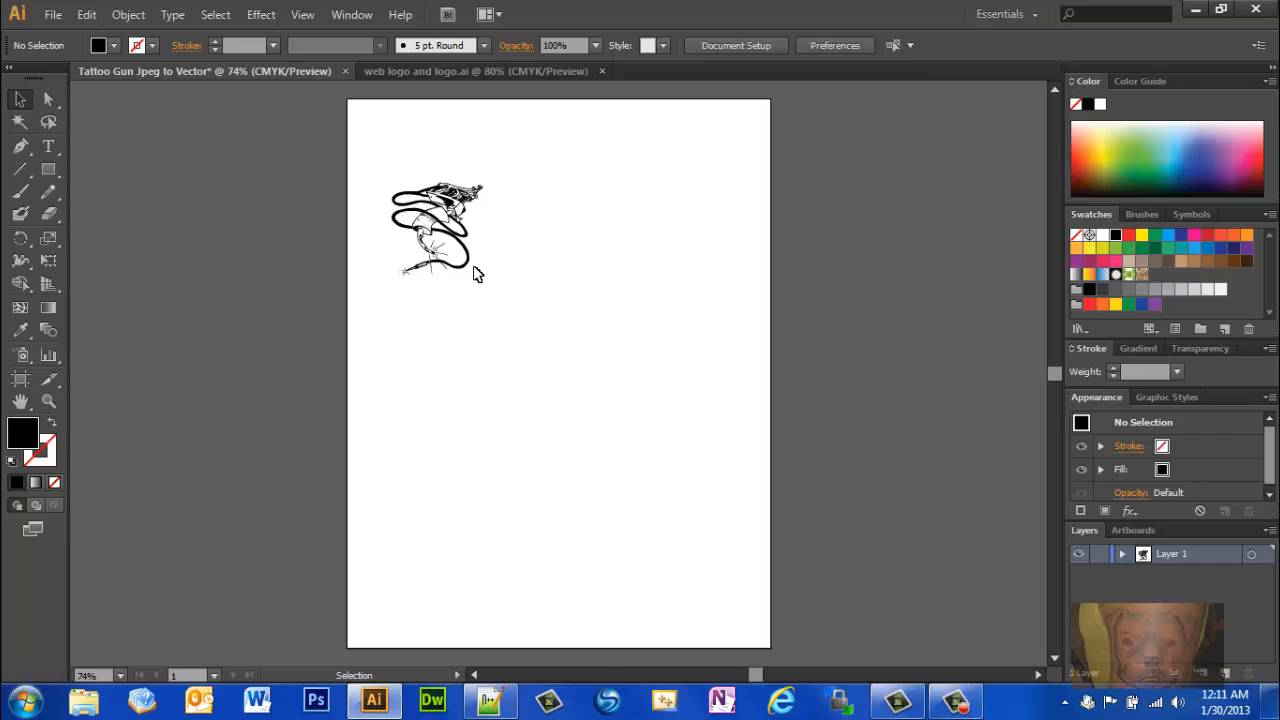
pyautogui.moveTo(455, 80)
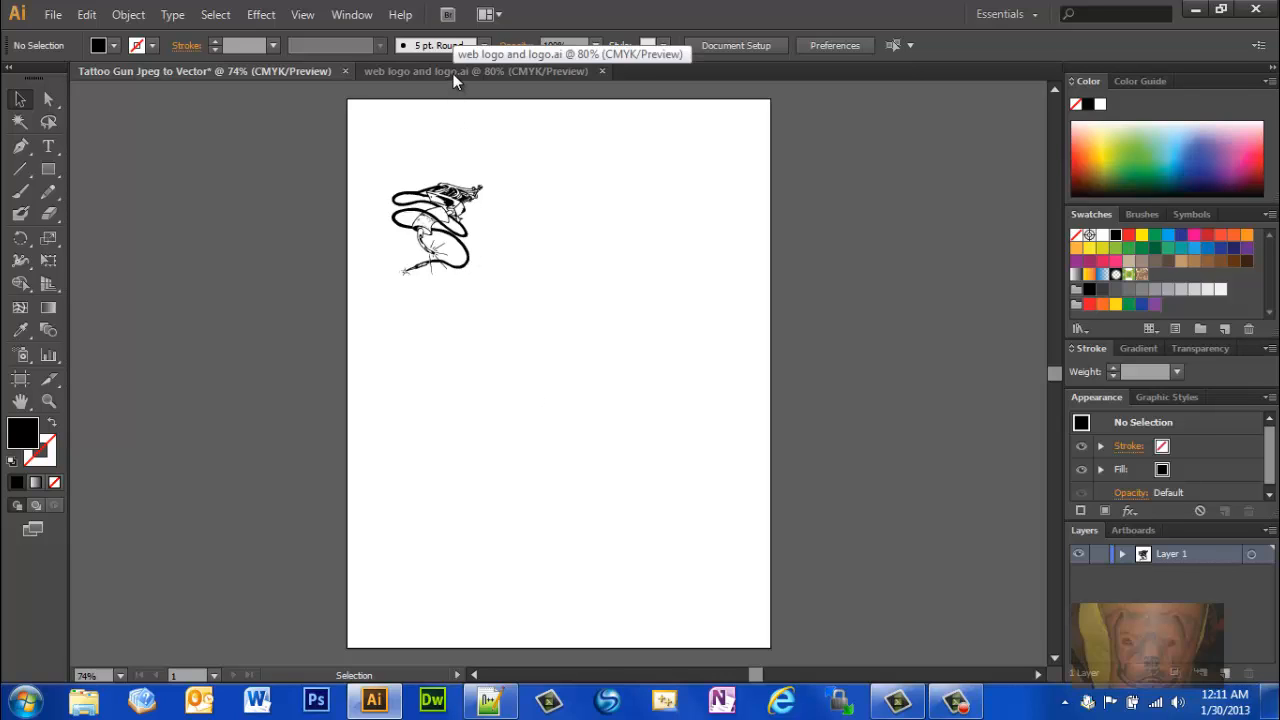
pyautogui.click(480, 71)
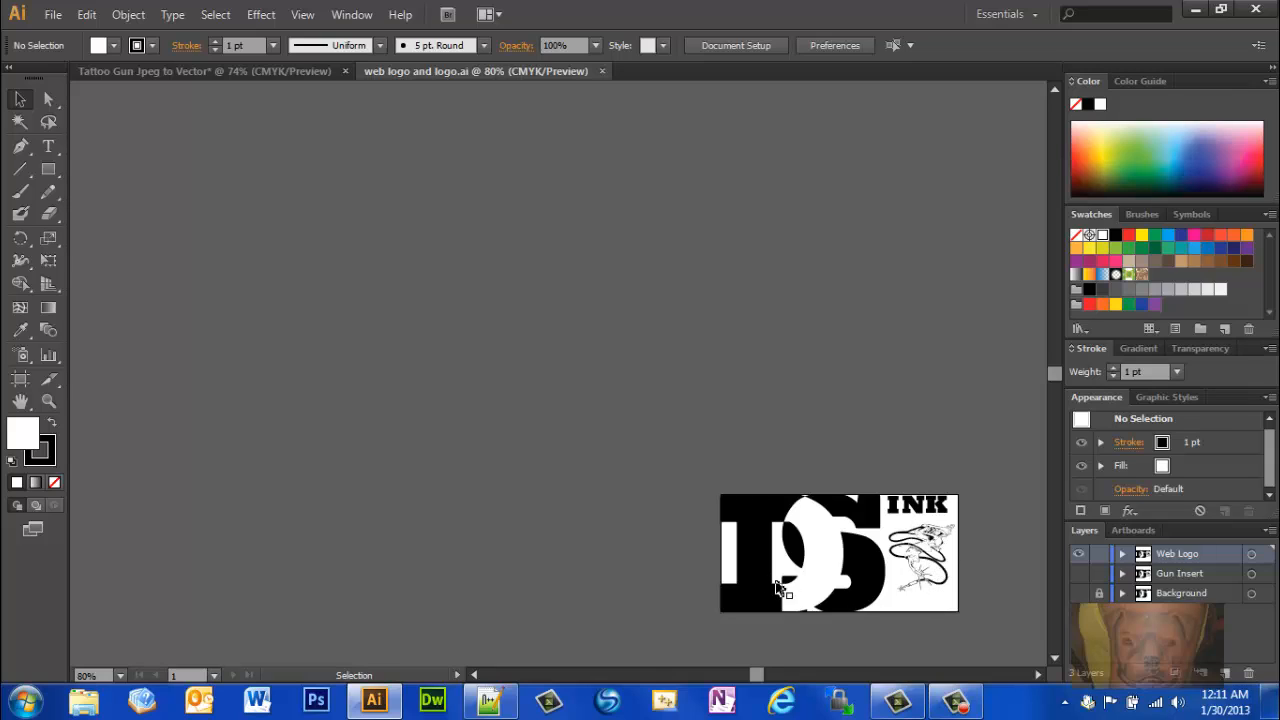
pyautogui.moveTo(930, 513)
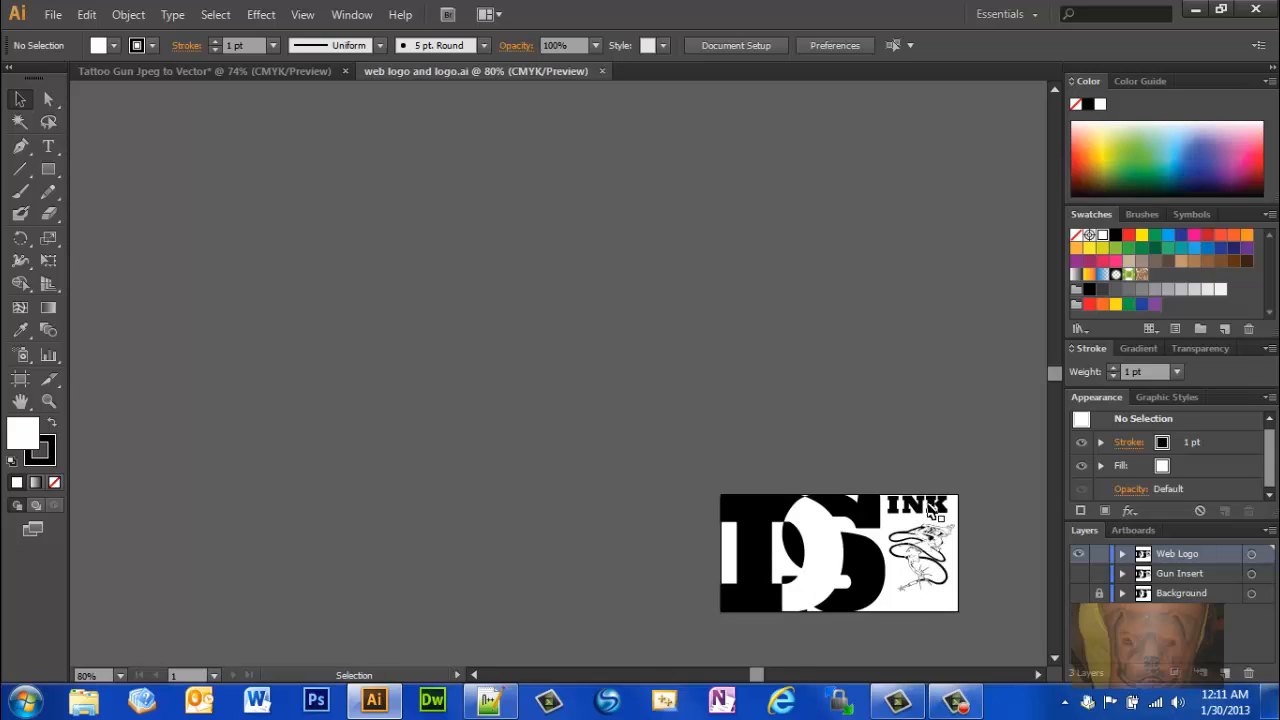
pyautogui.moveTo(917, 593)
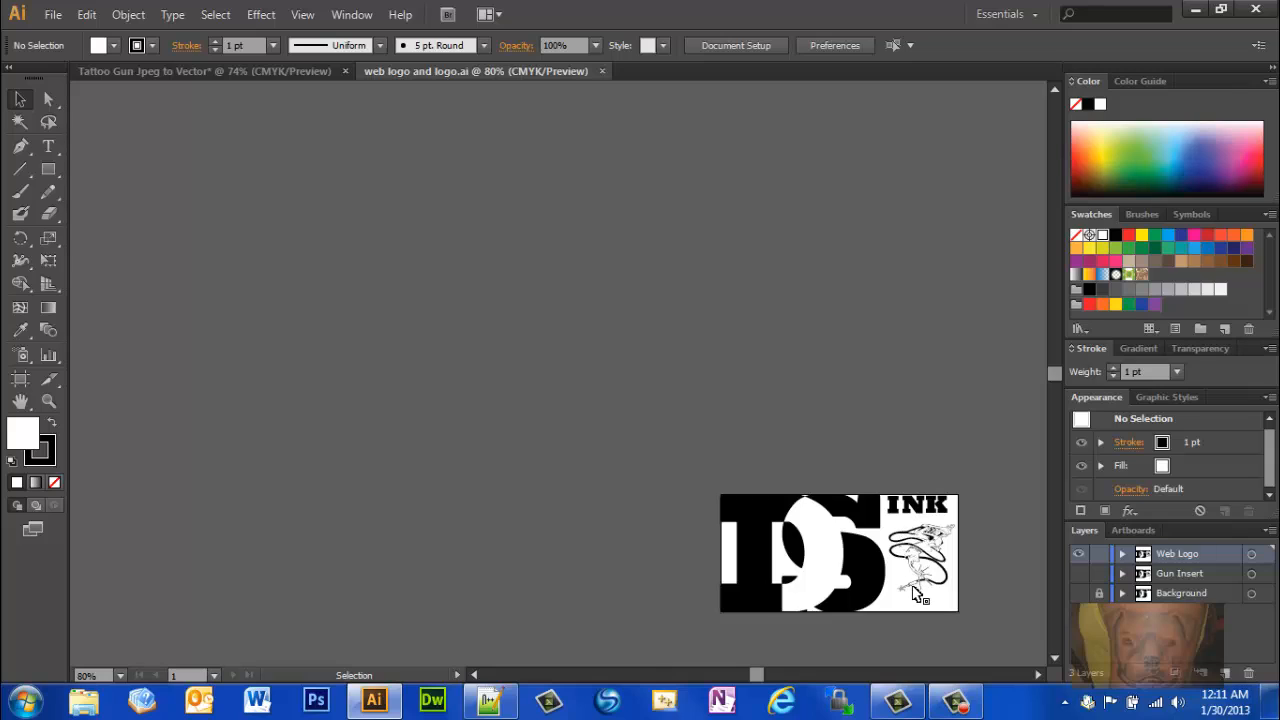
pyautogui.moveTo(930, 602)
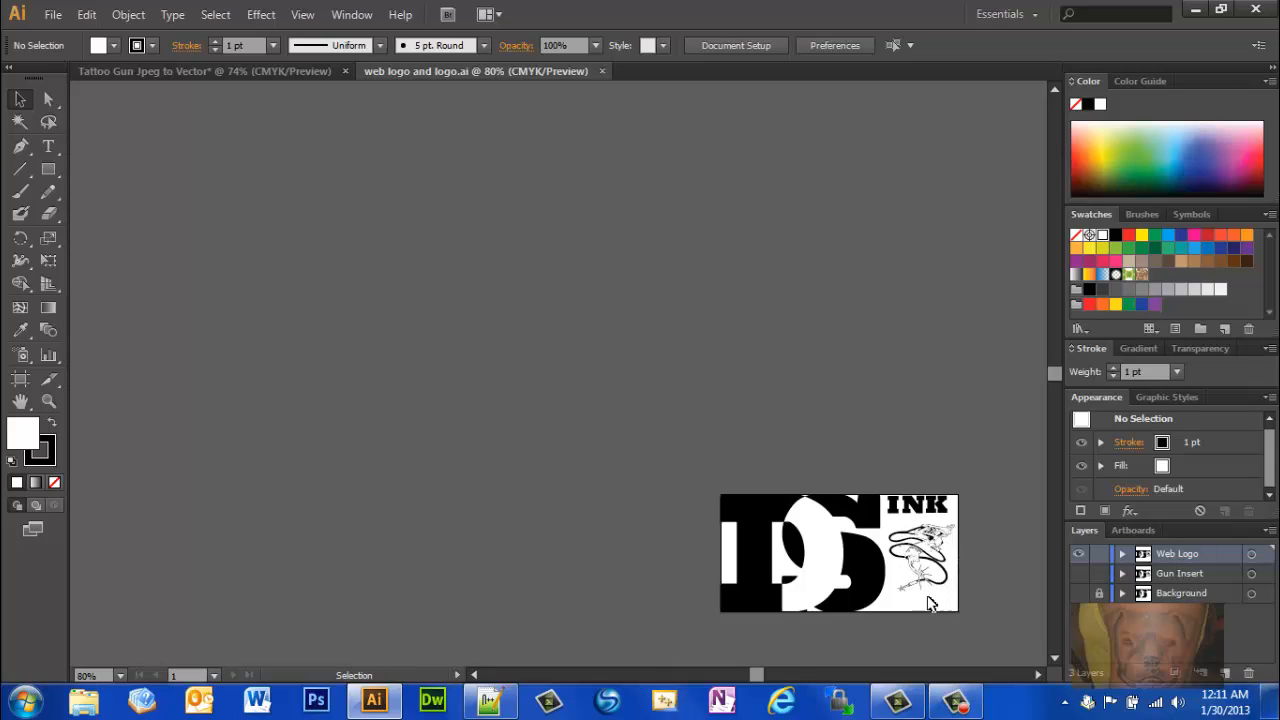
pyautogui.moveTo(305, 165)
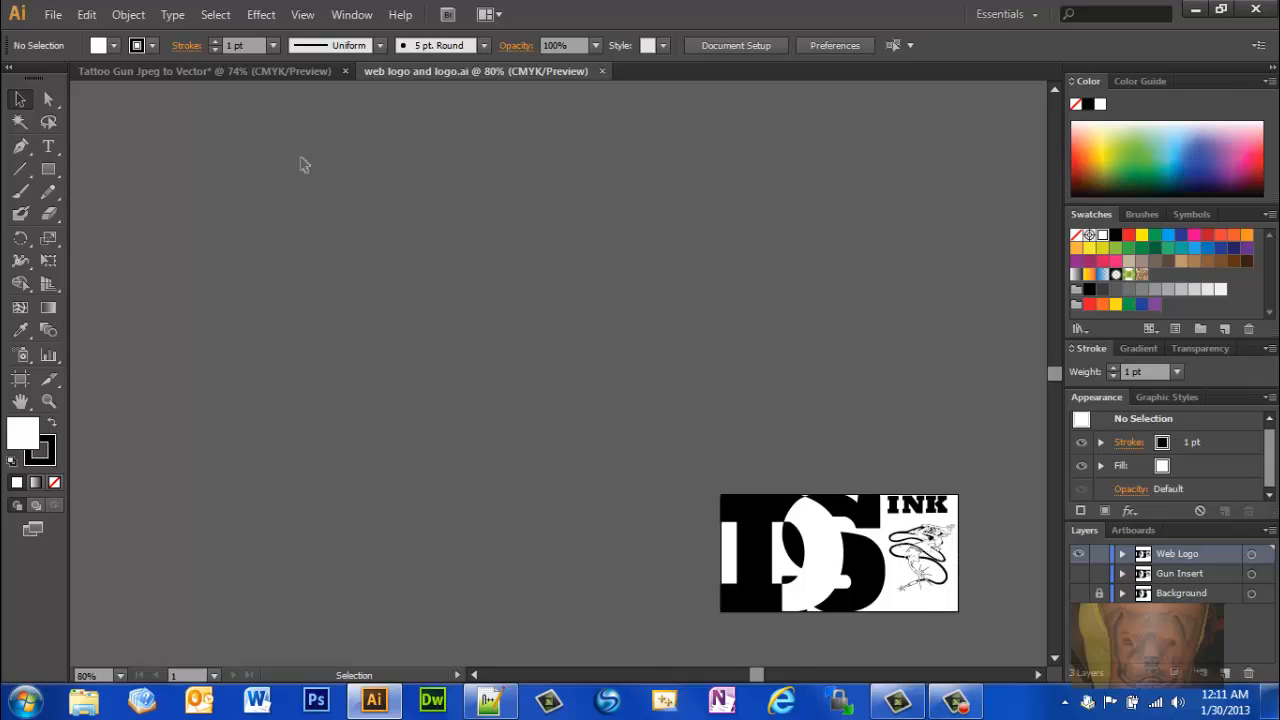
# Return to 'Tattoo Gun Jpeg to Vector' and select the small traced artwork
pyautogui.click(205, 71)
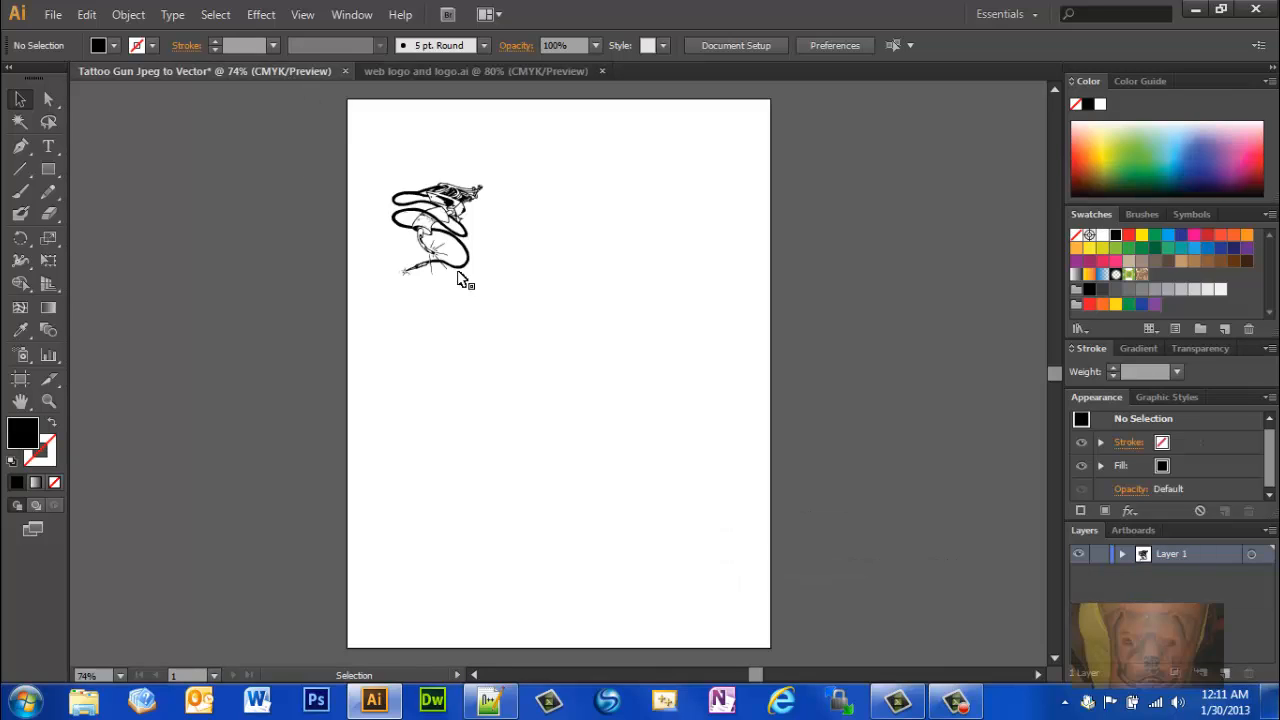
pyautogui.moveTo(460, 220)
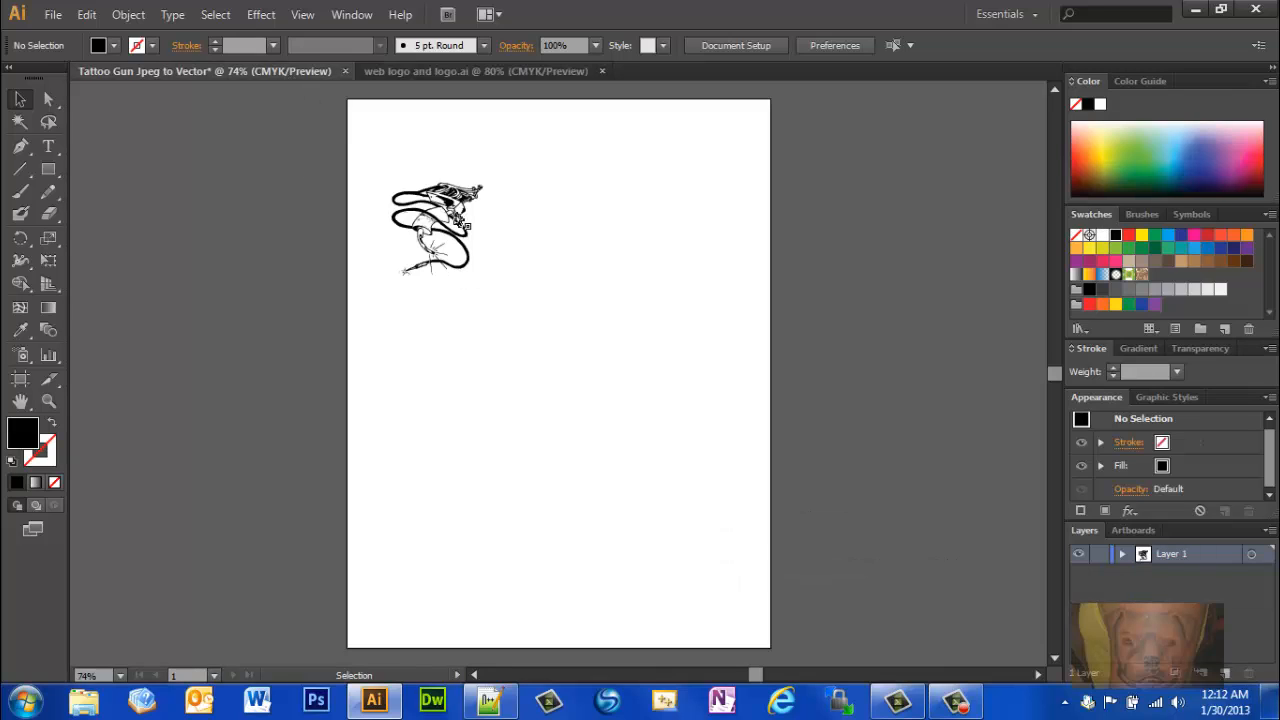
pyautogui.click(437, 217)
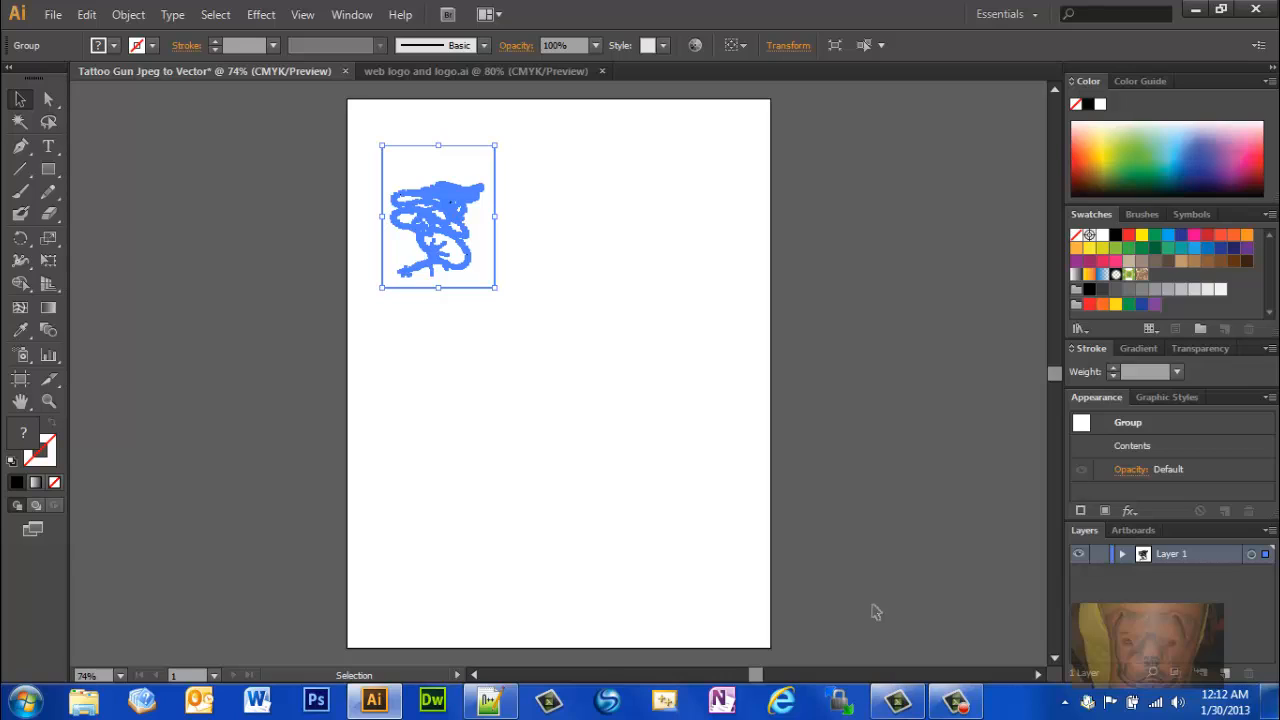
pyautogui.moveTo(820, 580)
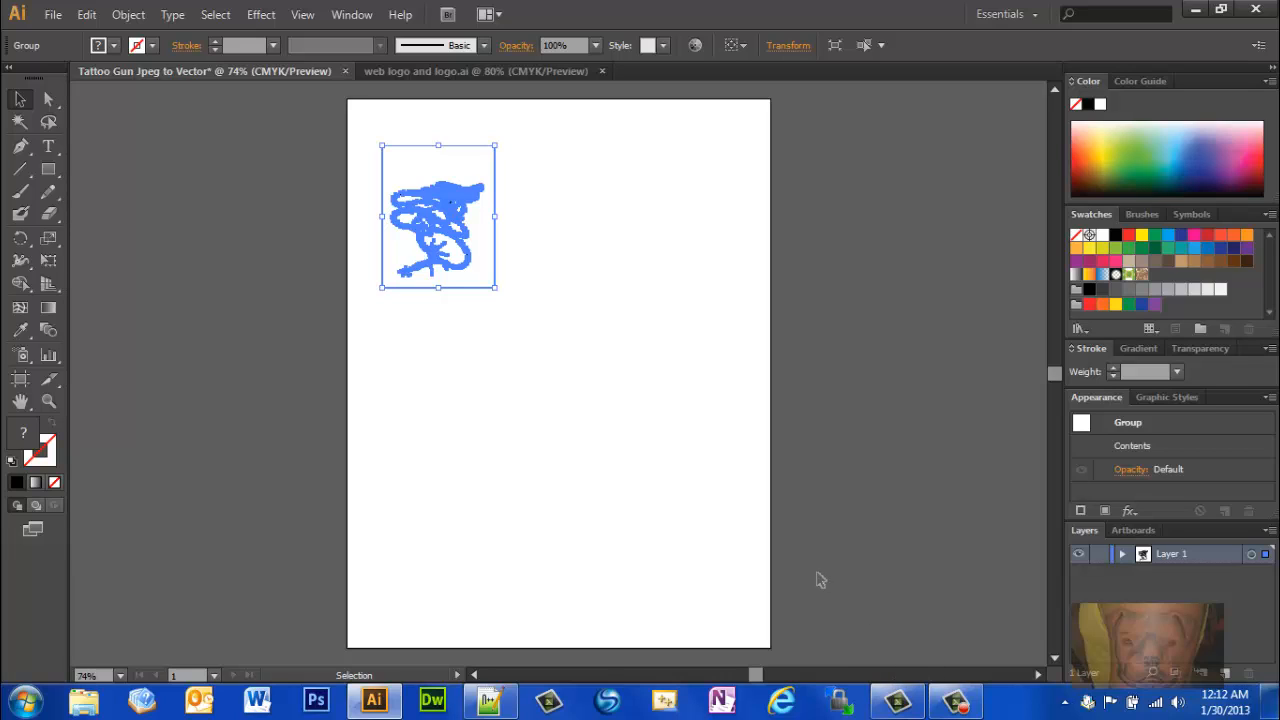
pyautogui.moveTo(905, 695)
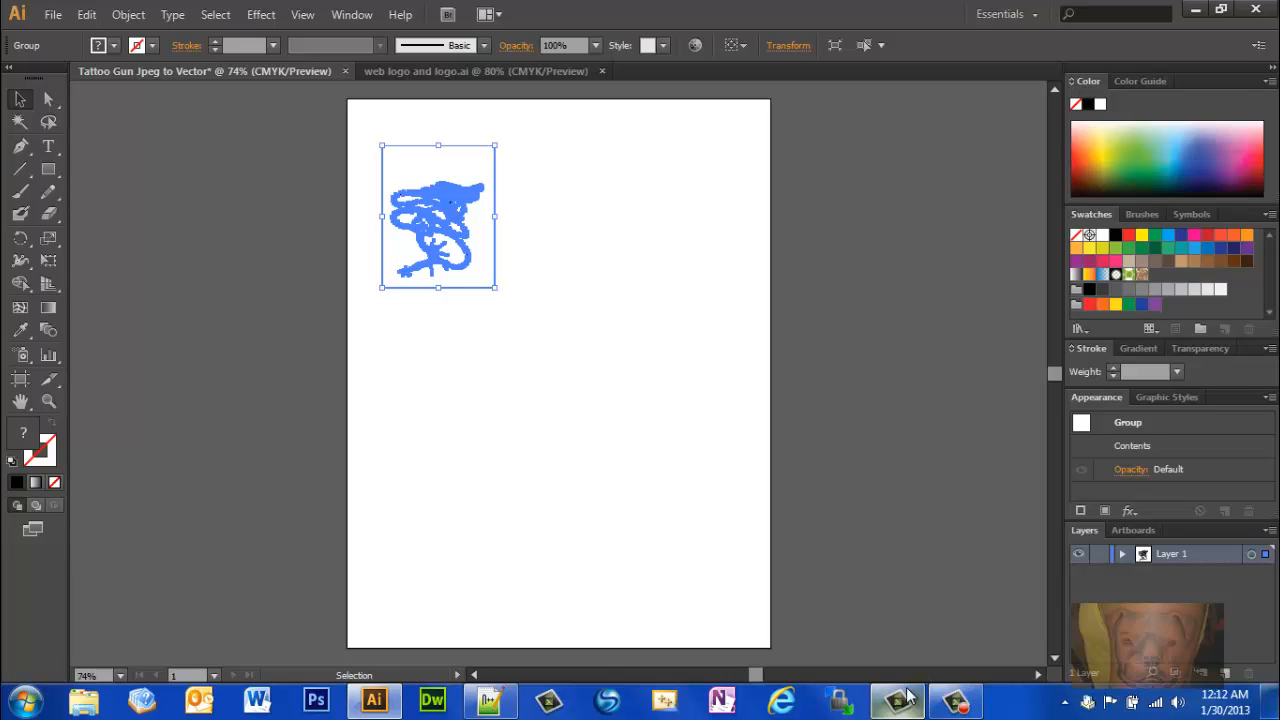